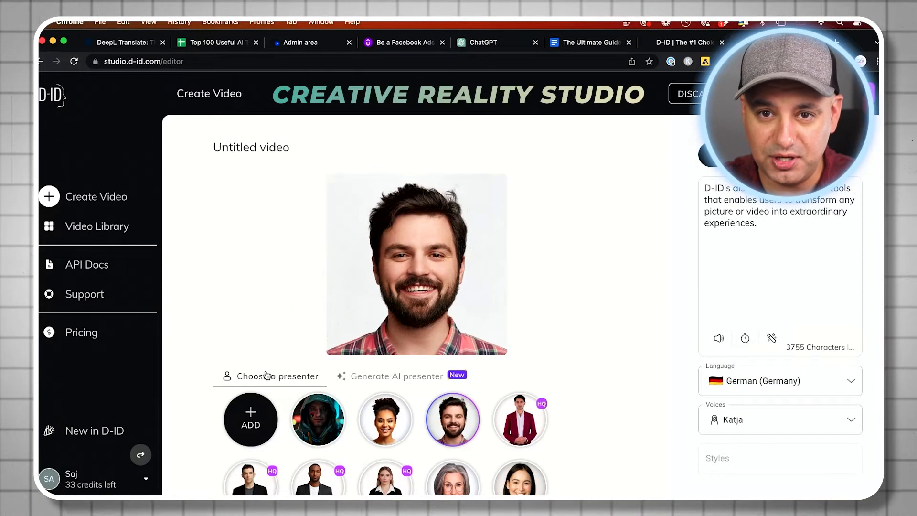
- Switch to the d-id.com website and browse down its Digital People homepage
{"action": "left_click", "coordinate": [385, 420]}
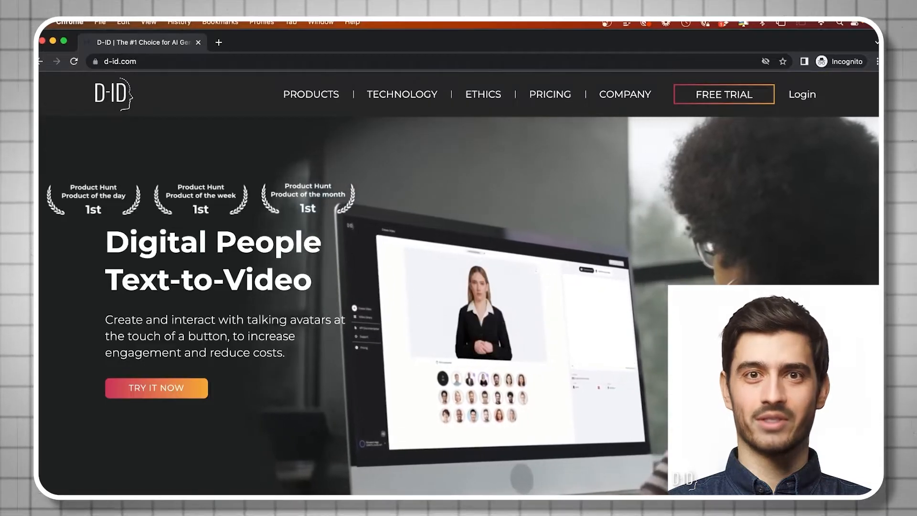
{"action": "scroll", "scroll_direction": "down", "scroll_amount": 3}
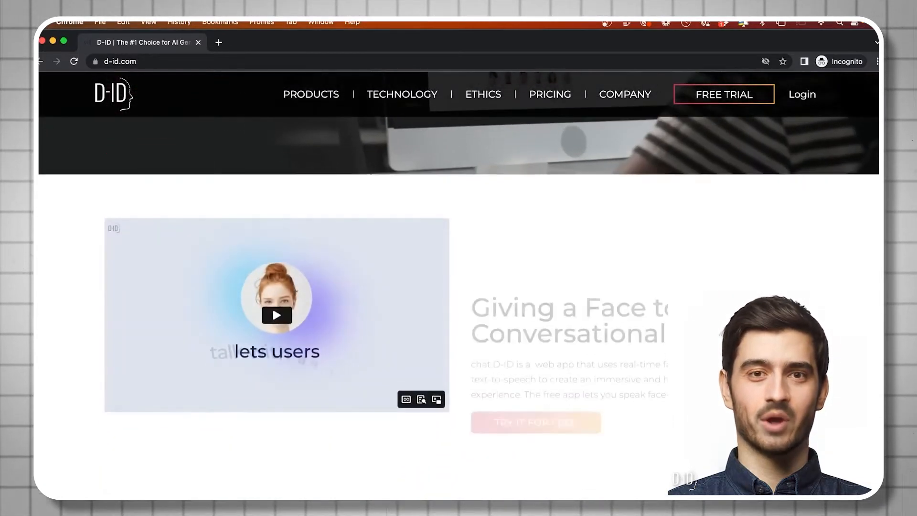
{"action": "scroll", "scroll_direction": "down", "scroll_amount": 3}
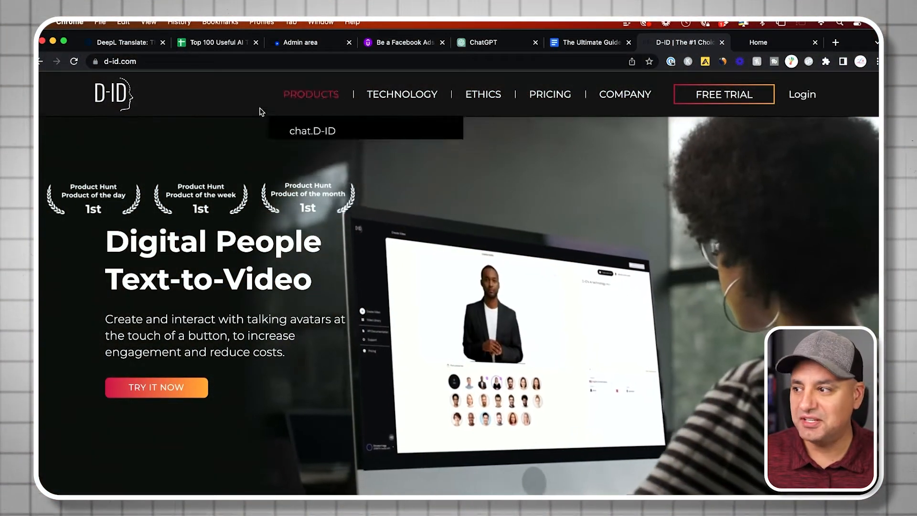
{"action": "mouse_move", "coordinate": [592, 132]}
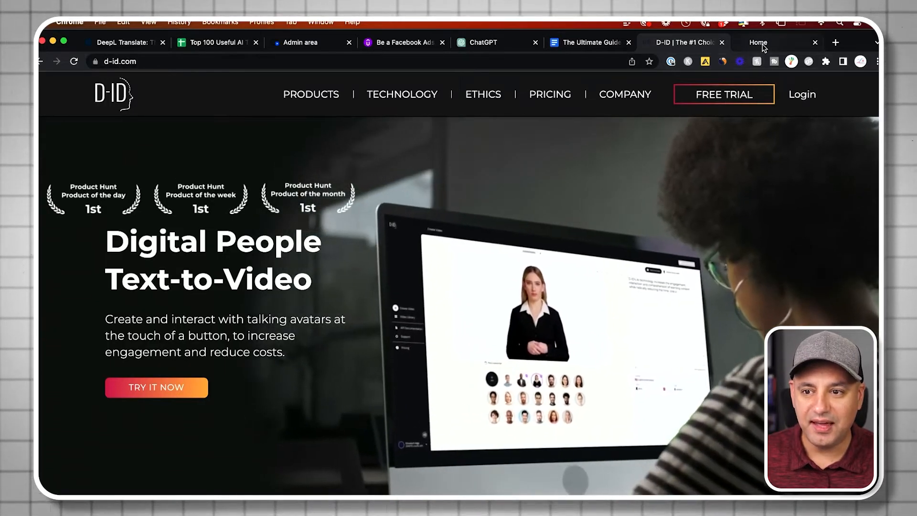
- Show the studio Home library listing the D-ID intro and D-ID part 2 videos
{"action": "left_click", "coordinate": [774, 42]}
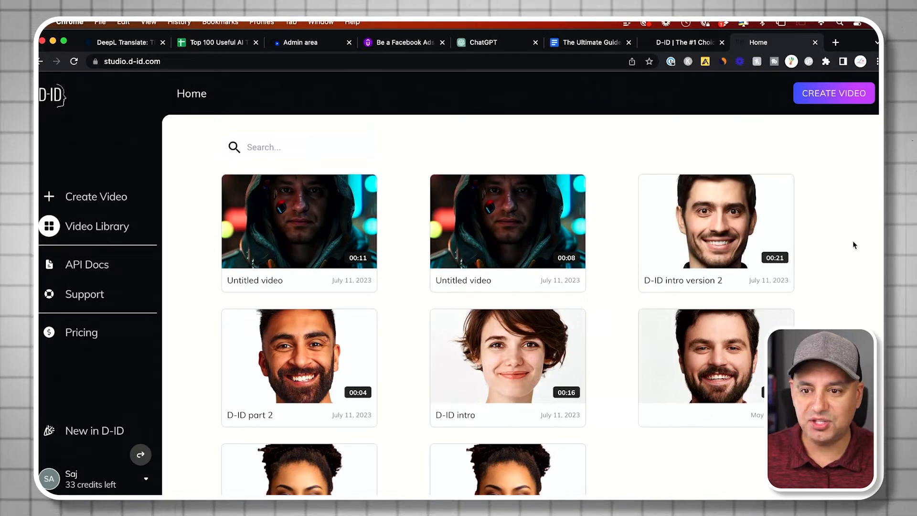
{"action": "mouse_move", "coordinate": [715, 256]}
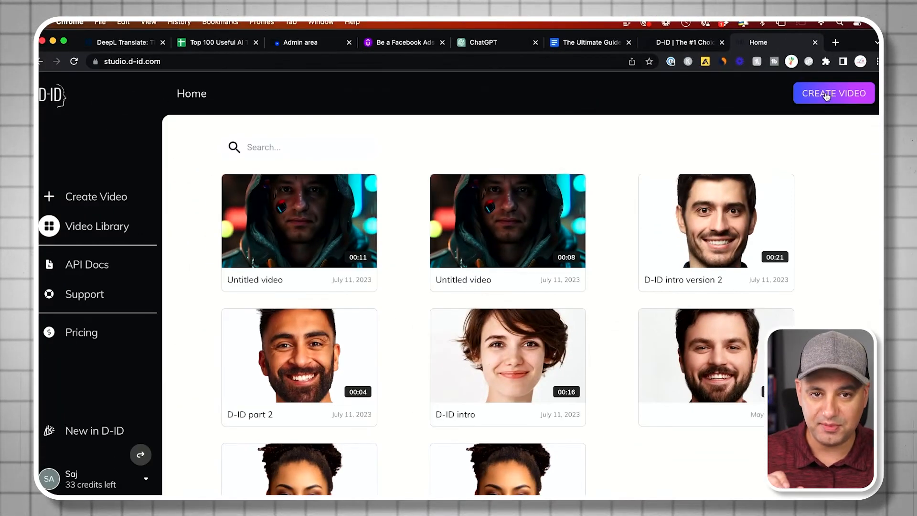
{"action": "mouse_move", "coordinate": [614, 199]}
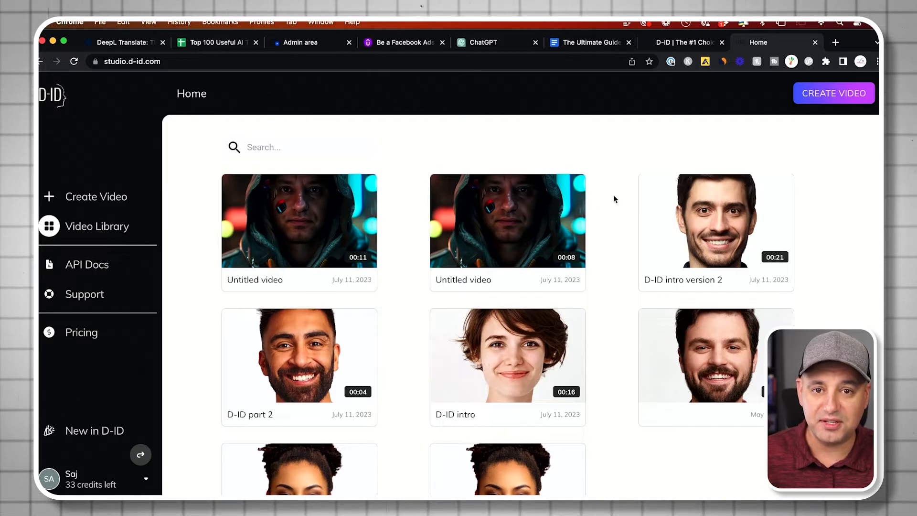
{"action": "mouse_move", "coordinate": [299, 355]}
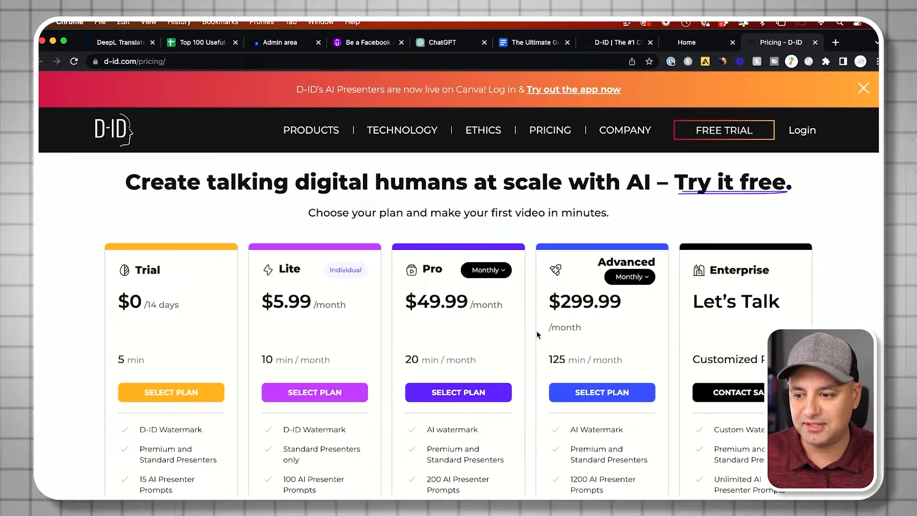
- Review the Trial, Lite, Pro, Advanced and Enterprise plan cards on the pricing page
{"action": "scroll", "scroll_direction": "down", "scroll_amount": 3}
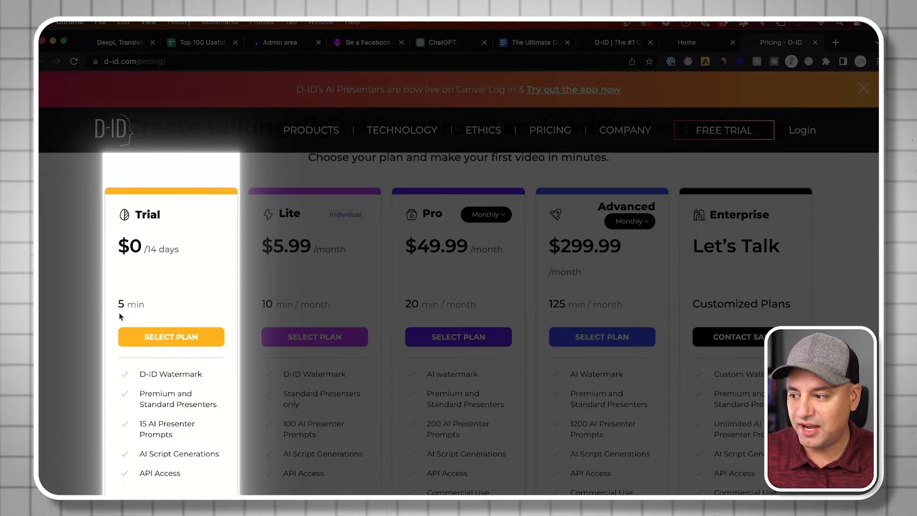
{"action": "scroll", "scroll_direction": "down", "scroll_amount": 3}
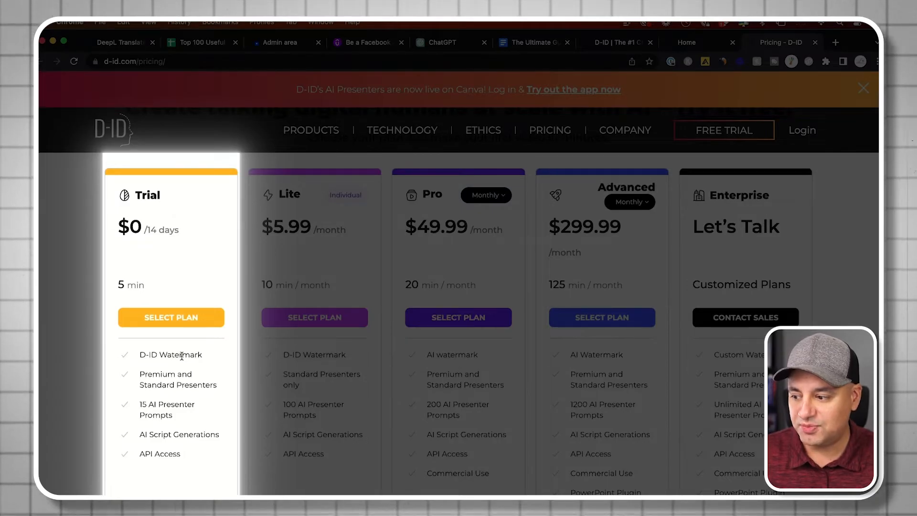
{"action": "mouse_move", "coordinate": [199, 410]}
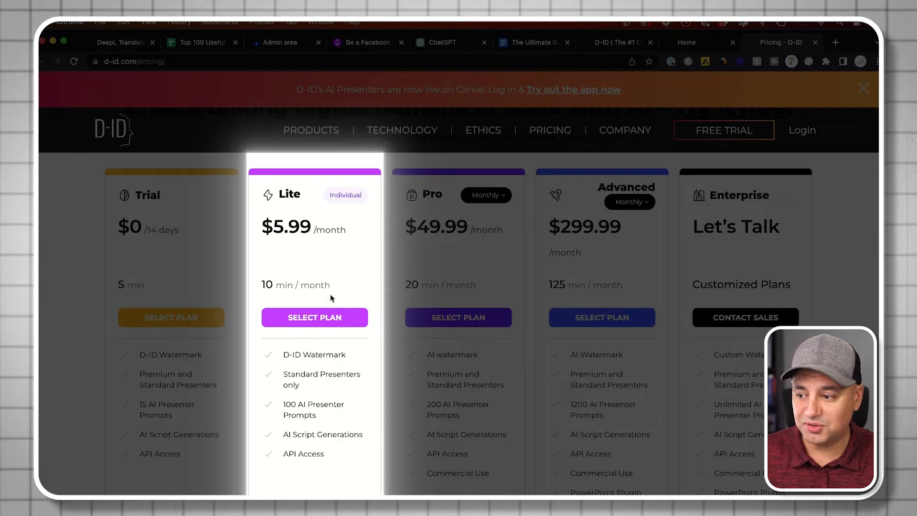
{"action": "scroll", "scroll_direction": "down", "scroll_amount": 3}
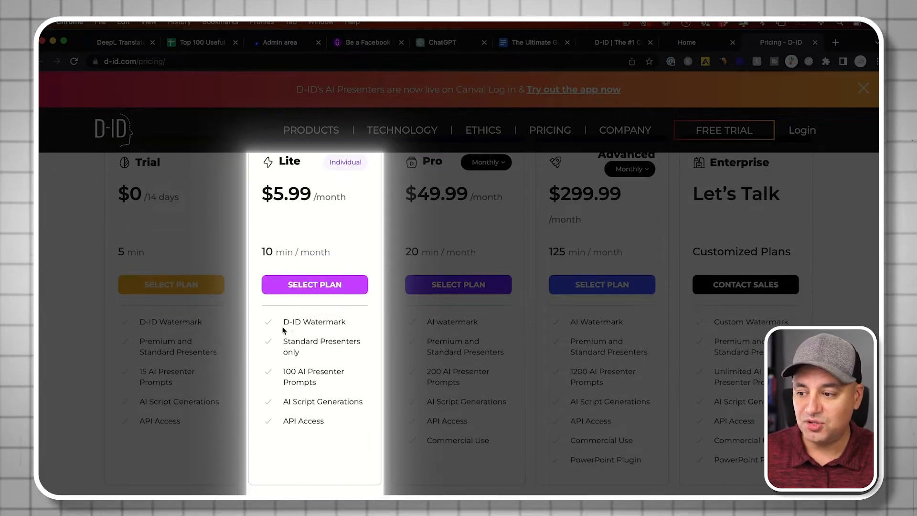
{"action": "scroll", "scroll_direction": "down", "scroll_amount": 3}
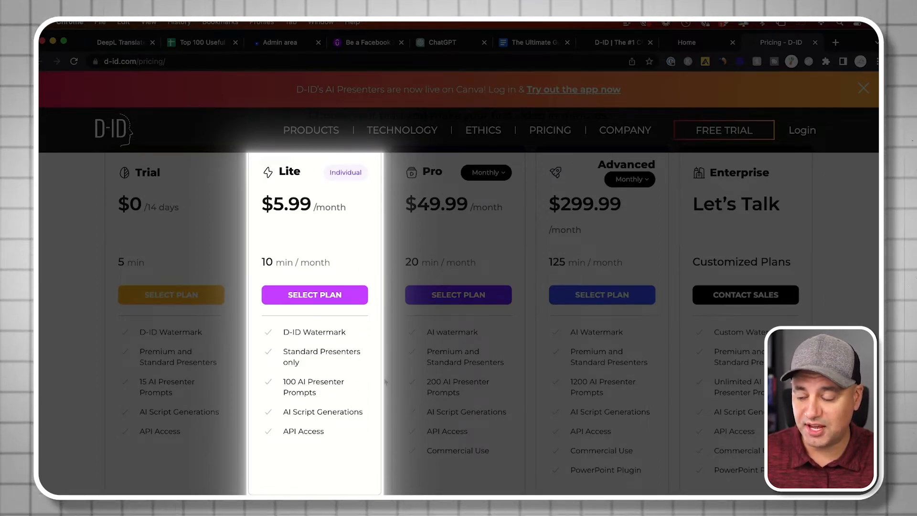
{"action": "scroll", "scroll_direction": "down", "scroll_amount": 3}
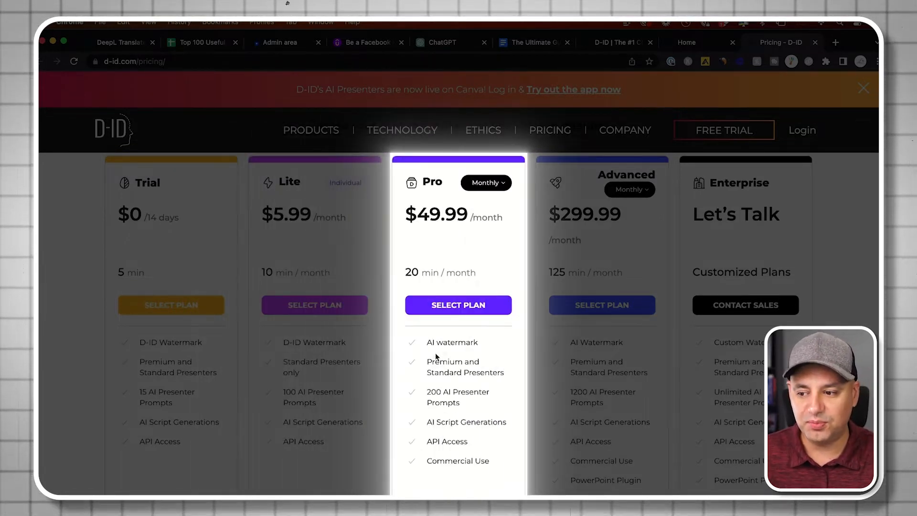
{"action": "mouse_move", "coordinate": [465, 349]}
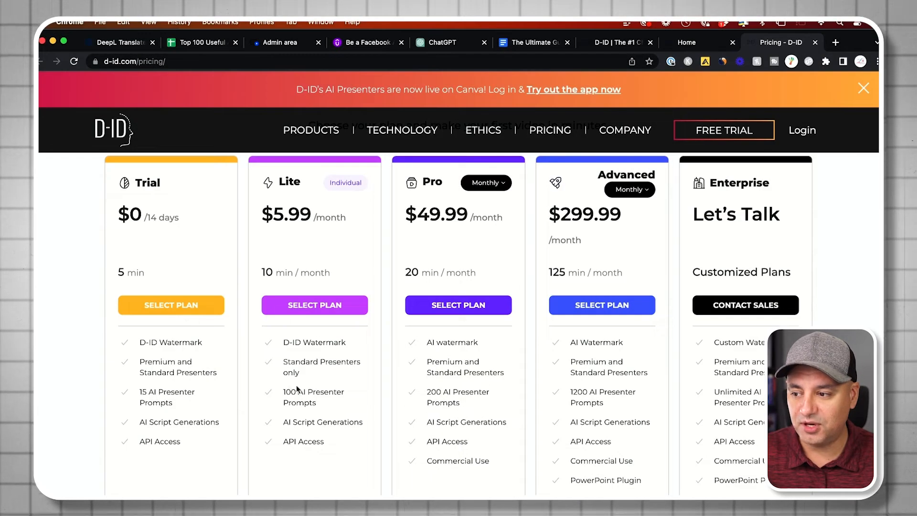
{"action": "mouse_move", "coordinate": [422, 358]}
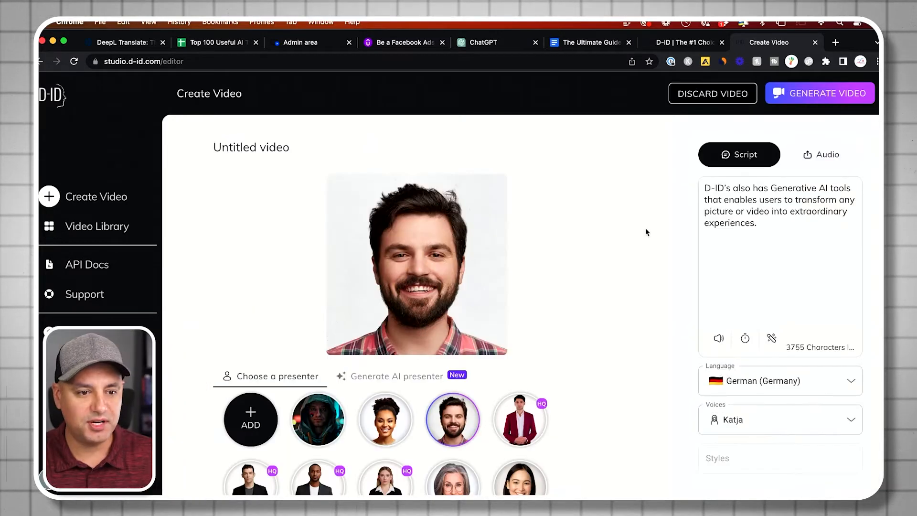
{"action": "mouse_move", "coordinate": [632, 274]}
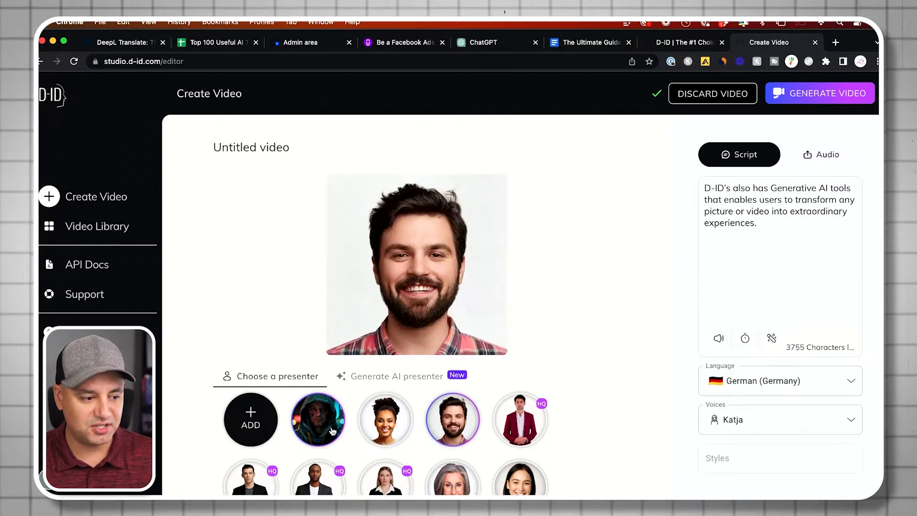
- Choose the hooded man, try a premium HQ presenter, and dismiss the upgrade popup
{"action": "left_click", "coordinate": [318, 420]}
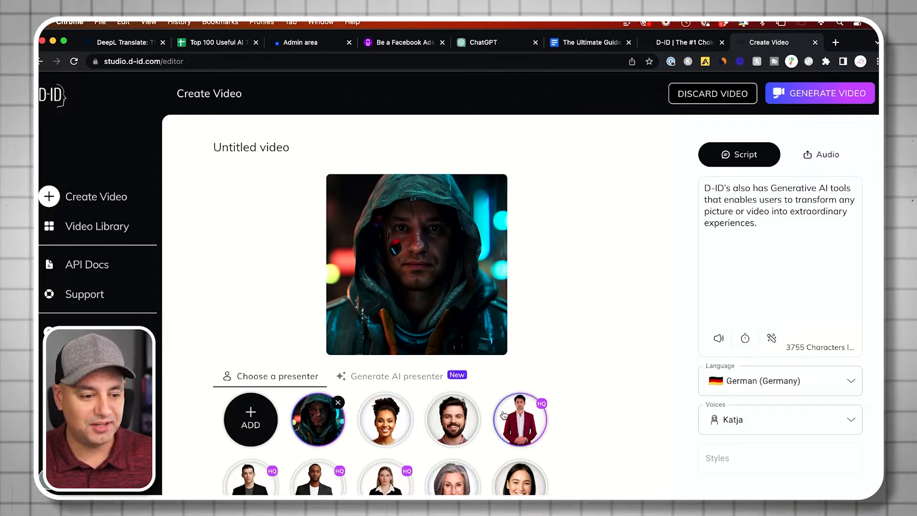
{"action": "left_click", "coordinate": [520, 418]}
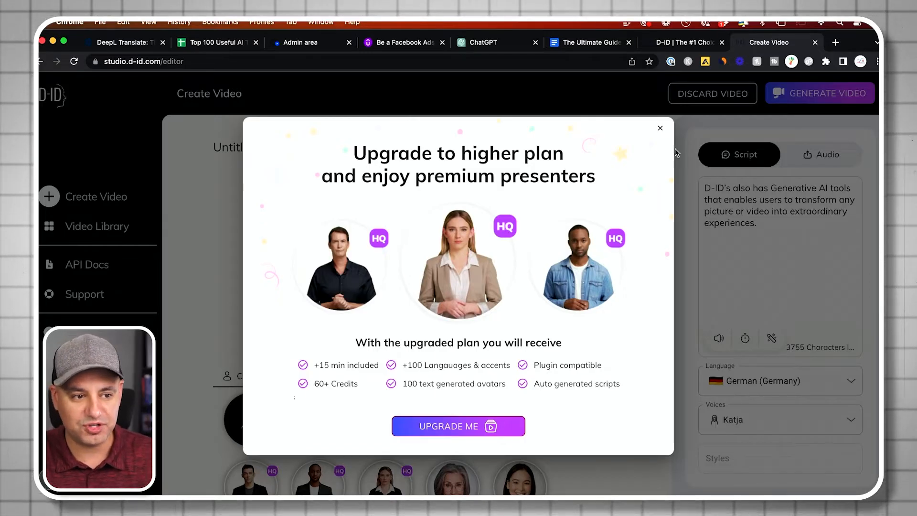
{"action": "mouse_move", "coordinate": [515, 274]}
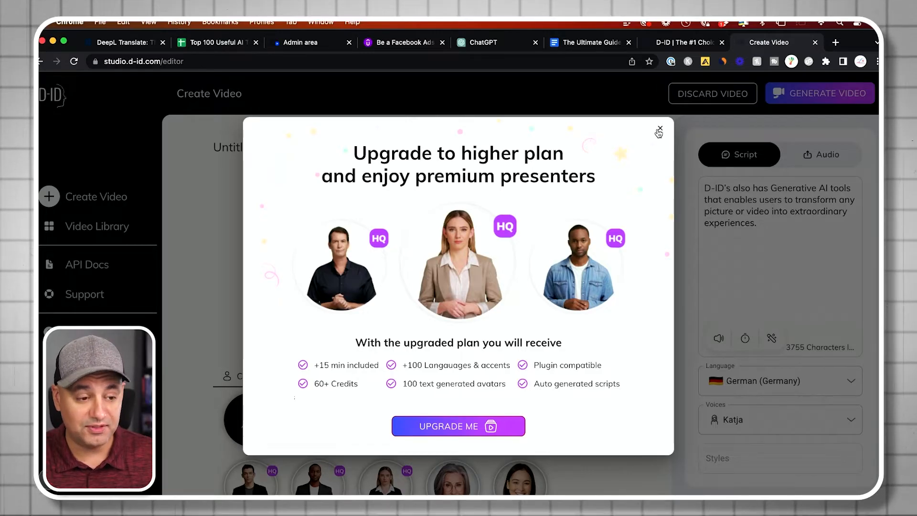
{"action": "left_click", "coordinate": [658, 130]}
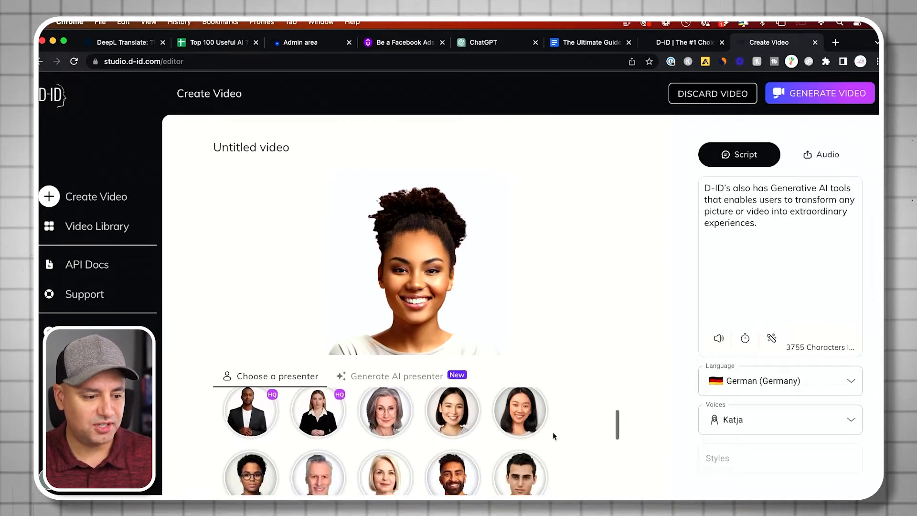
- Choose the young dark-haired man in a suit from the presenter list
{"action": "left_click", "coordinate": [520, 452]}
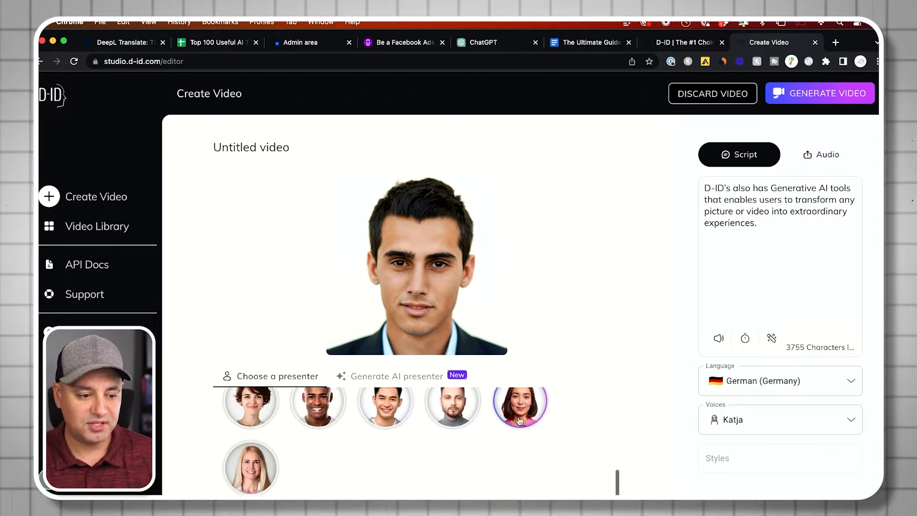
{"action": "scroll", "scroll_direction": "down", "scroll_amount": 3}
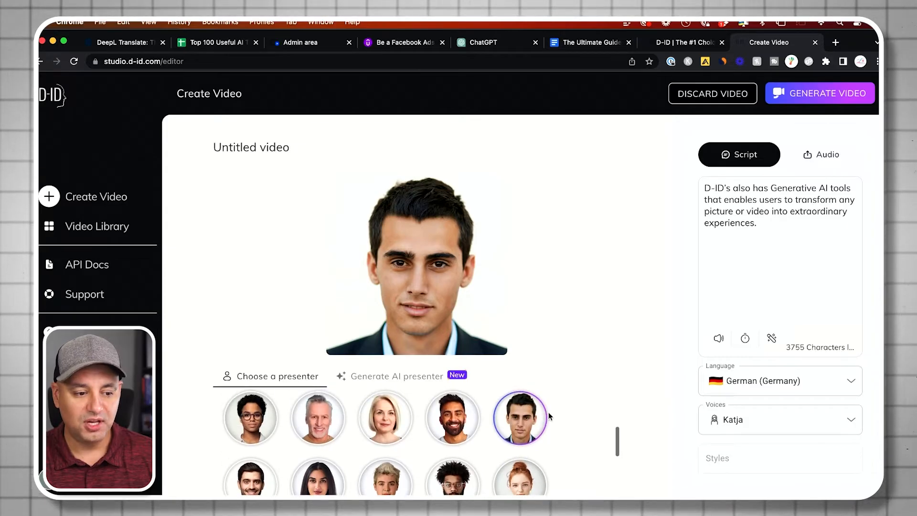
{"action": "mouse_move", "coordinate": [559, 415]}
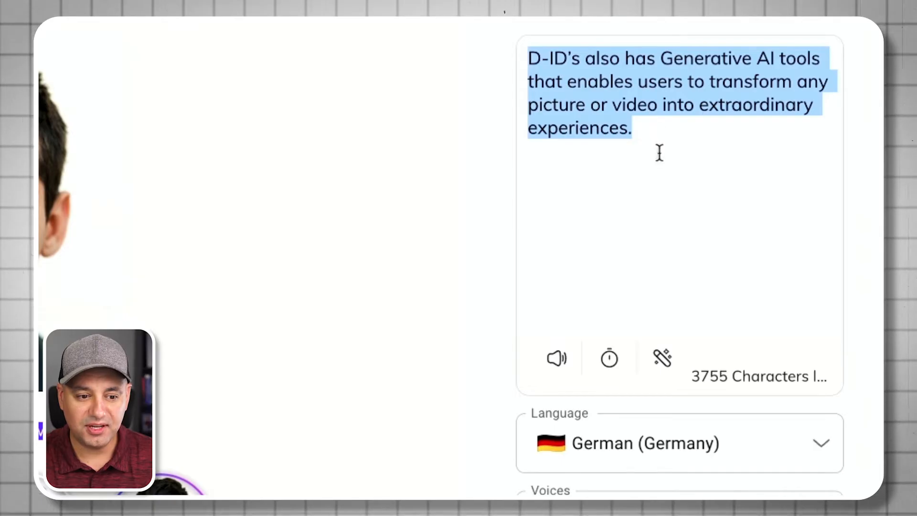
- Change the script language from German (Germany) to English (United States)
{"action": "left_click", "coordinate": [678, 443]}
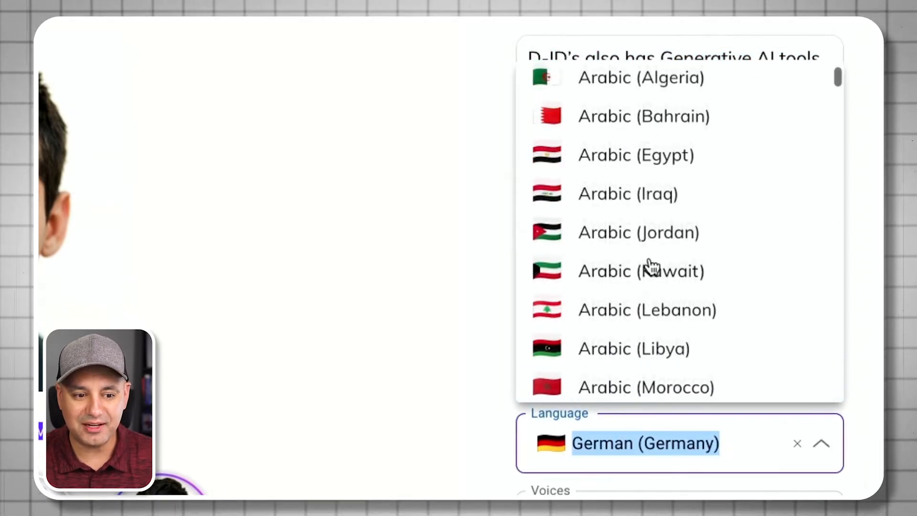
{"action": "scroll", "scroll_direction": "down", "scroll_amount": 3}
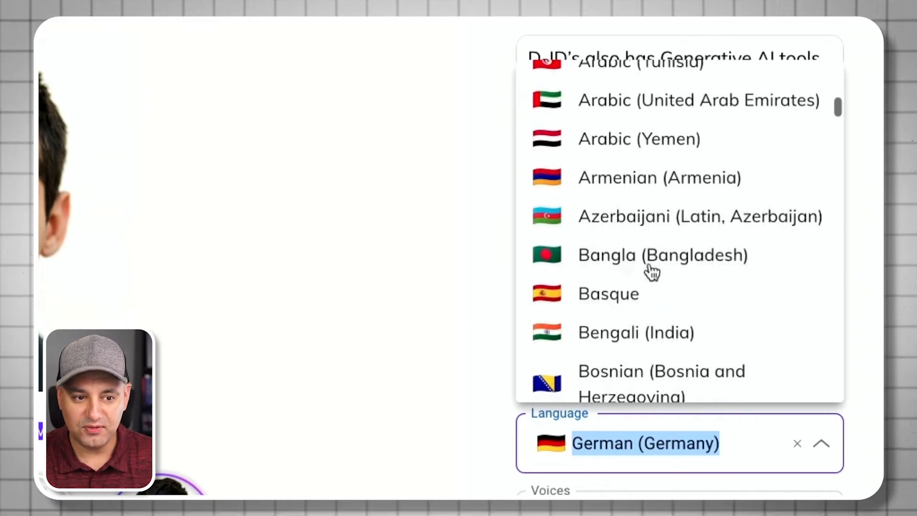
{"action": "scroll", "scroll_direction": "down", "scroll_amount": 3}
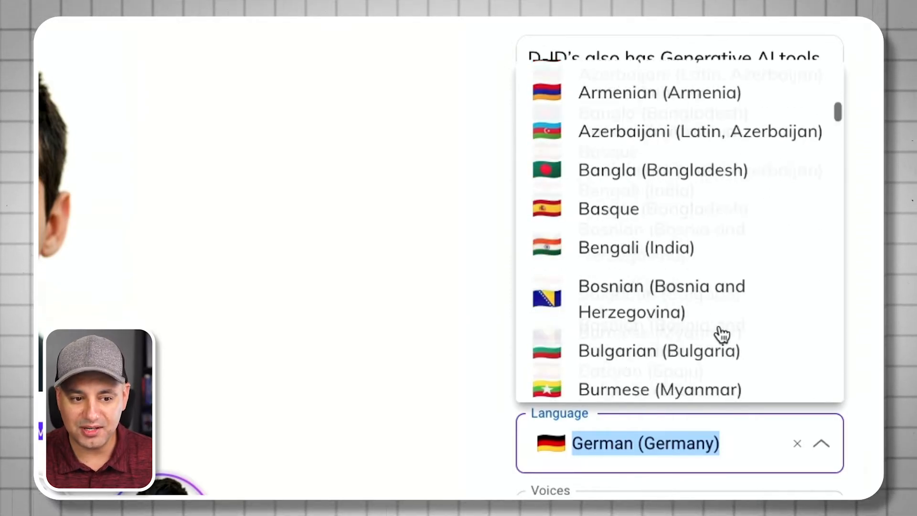
{"action": "scroll", "scroll_direction": "down", "scroll_amount": 3}
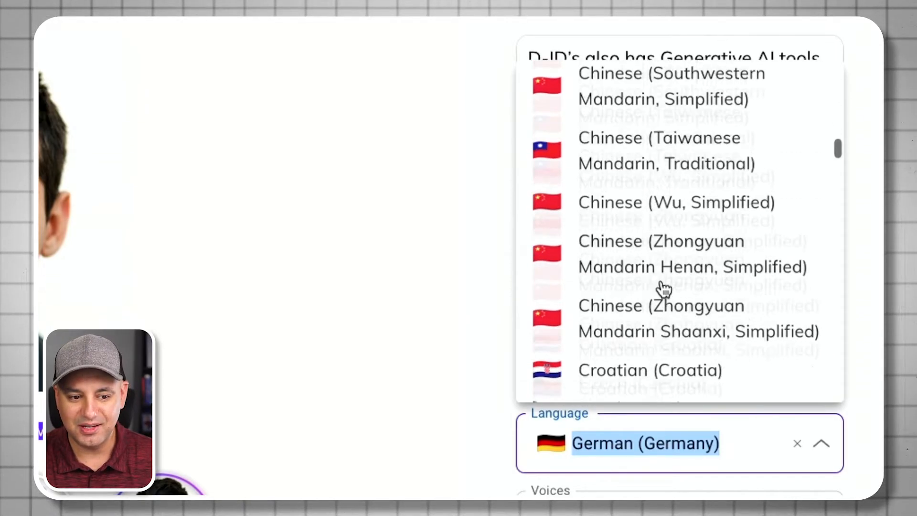
{"action": "scroll", "scroll_direction": "down", "scroll_amount": 3}
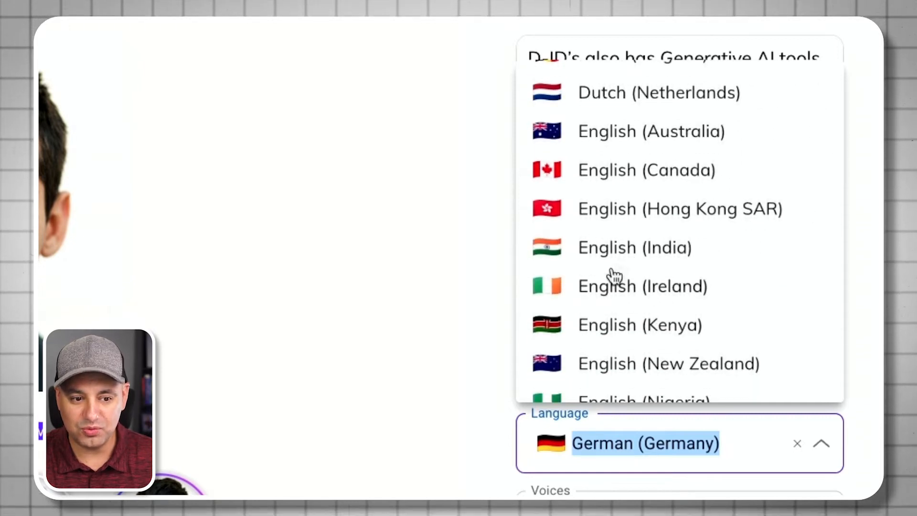
{"action": "scroll", "scroll_direction": "down", "scroll_amount": 3}
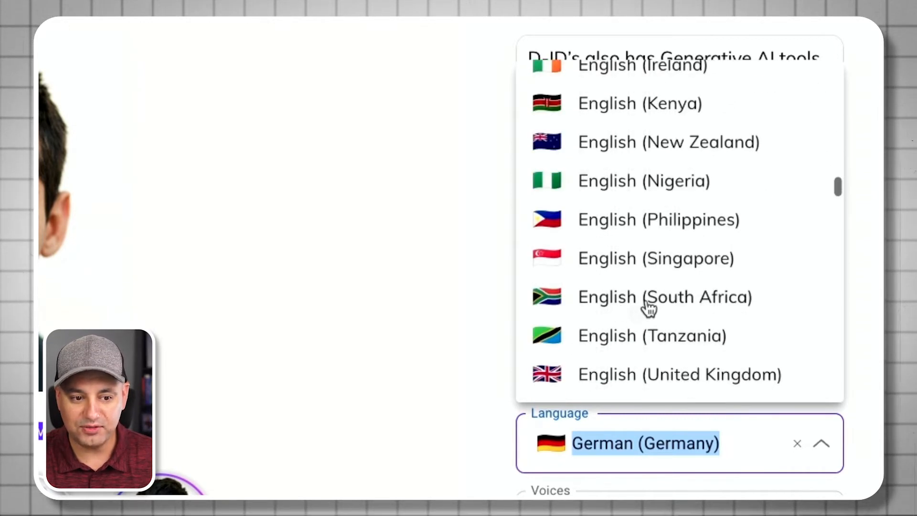
{"action": "scroll", "scroll_direction": "down", "scroll_amount": 3}
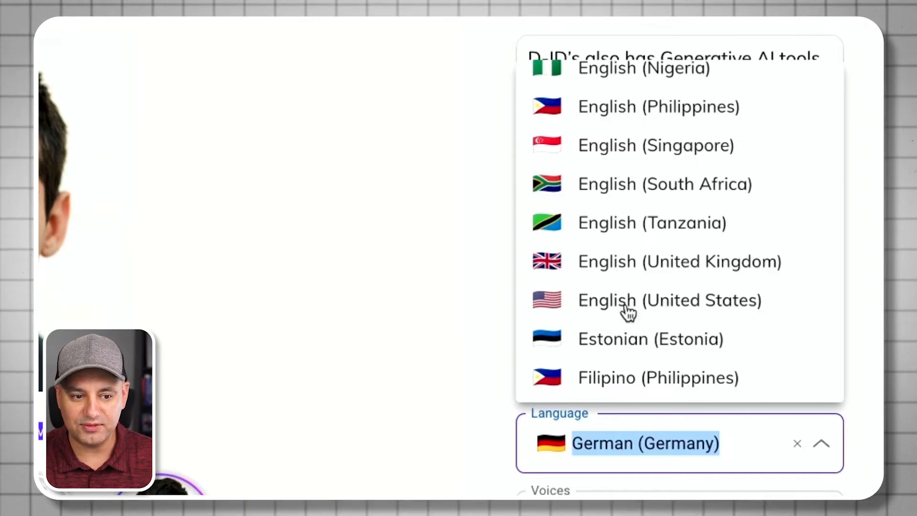
{"action": "left_click", "coordinate": [668, 300]}
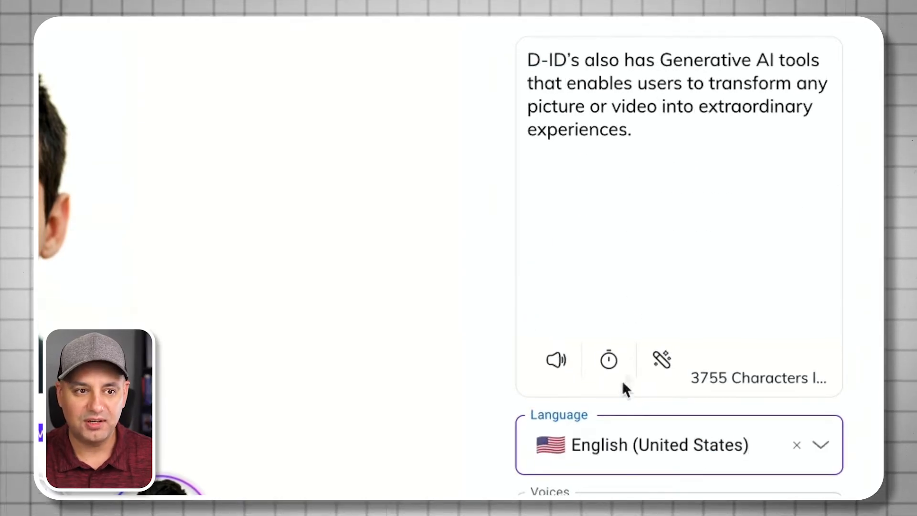
{"action": "scroll", "scroll_direction": "down", "scroll_amount": 3}
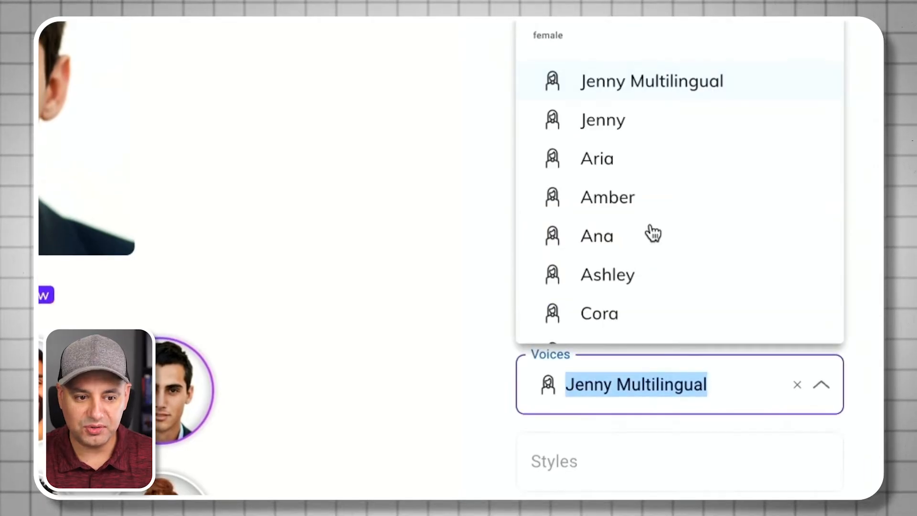
- Audition Nancy and Brandon with Listen, then set Guy as the narrator voice
{"action": "scroll", "scroll_direction": "down", "scroll_amount": 3}
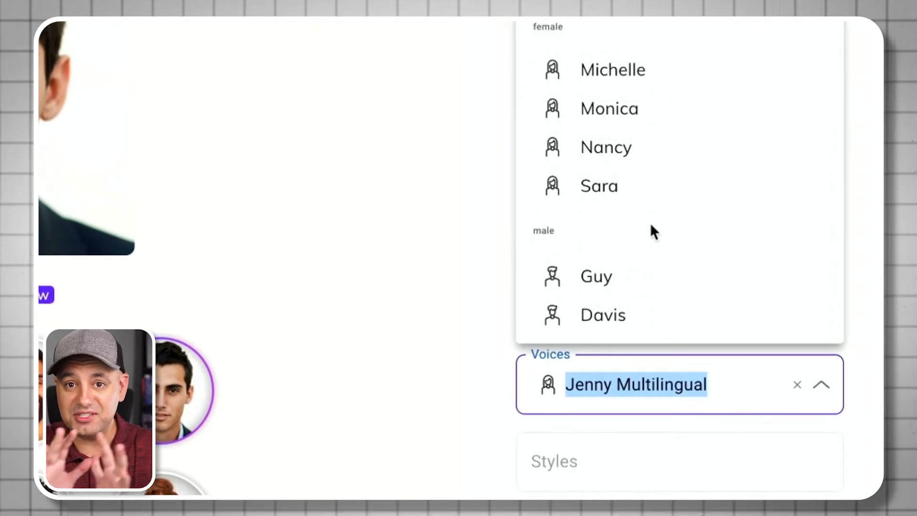
{"action": "left_click", "coordinate": [606, 147]}
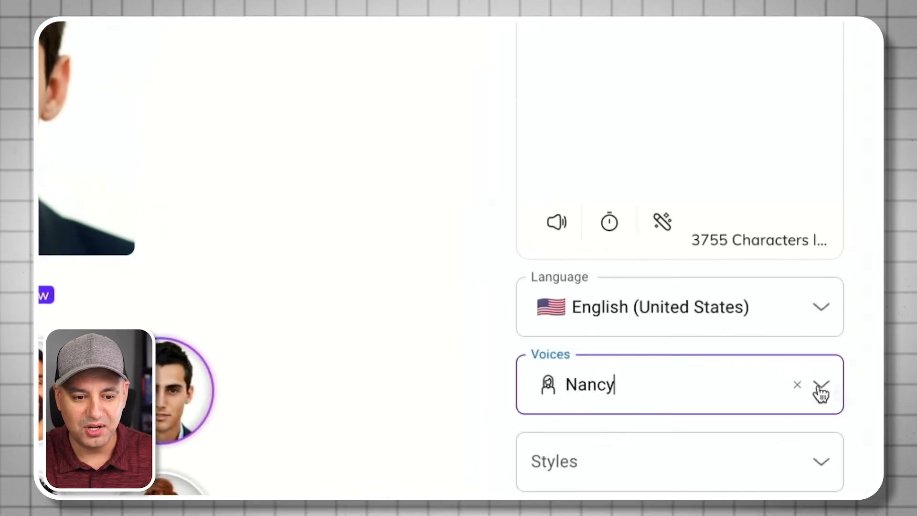
{"action": "left_click", "coordinate": [822, 385]}
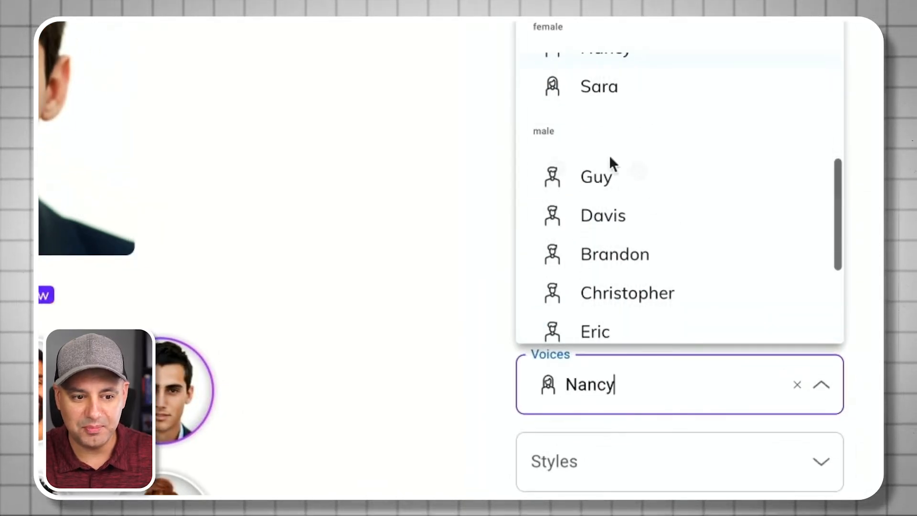
{"action": "left_click", "coordinate": [614, 254]}
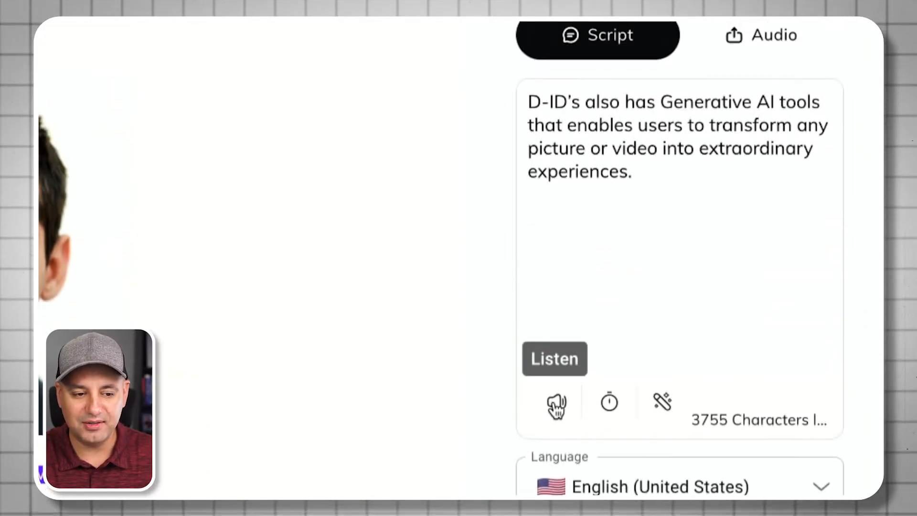
{"action": "left_click", "coordinate": [556, 405]}
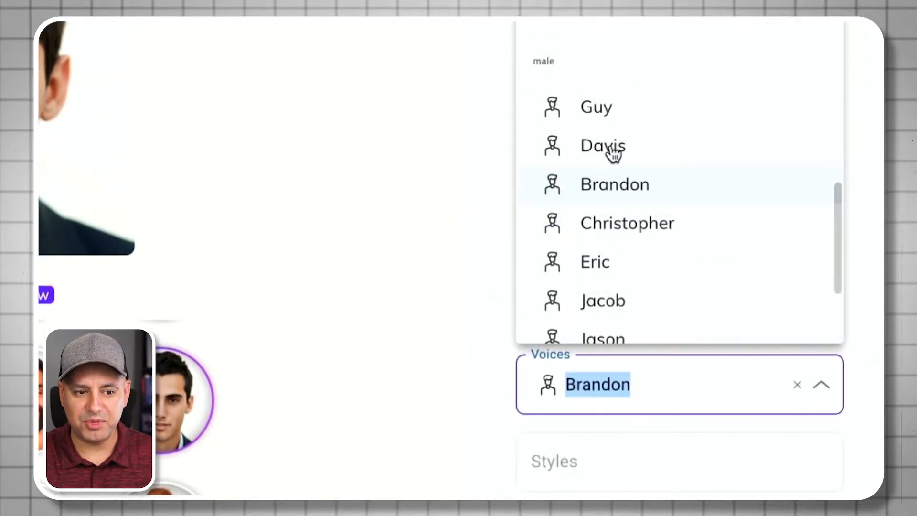
{"action": "mouse_move", "coordinate": [637, 243]}
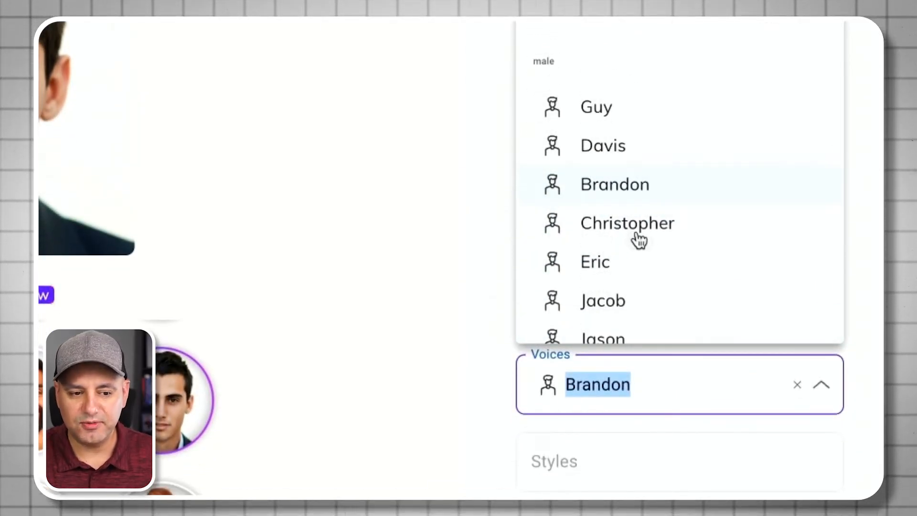
{"action": "left_click", "coordinate": [627, 223]}
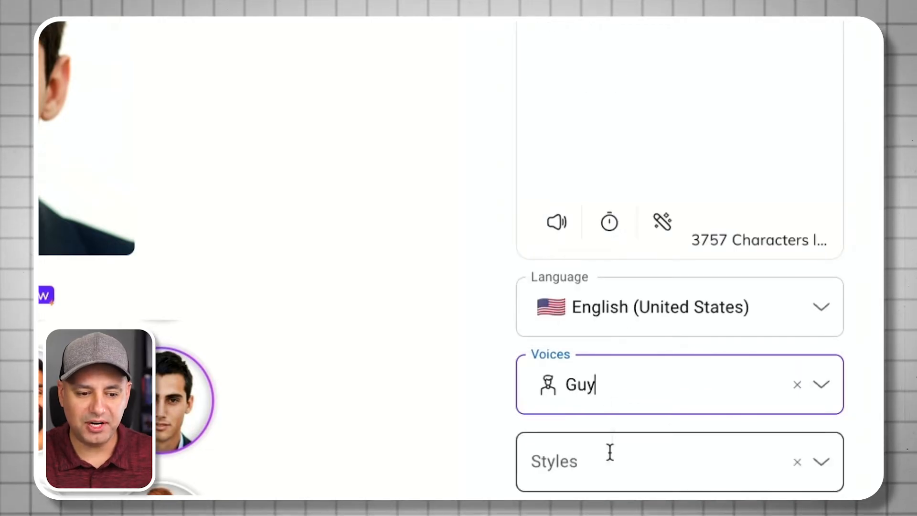
- Set Guy's speaking style to excited and preview the script aloud
{"action": "left_click", "coordinate": [678, 460]}
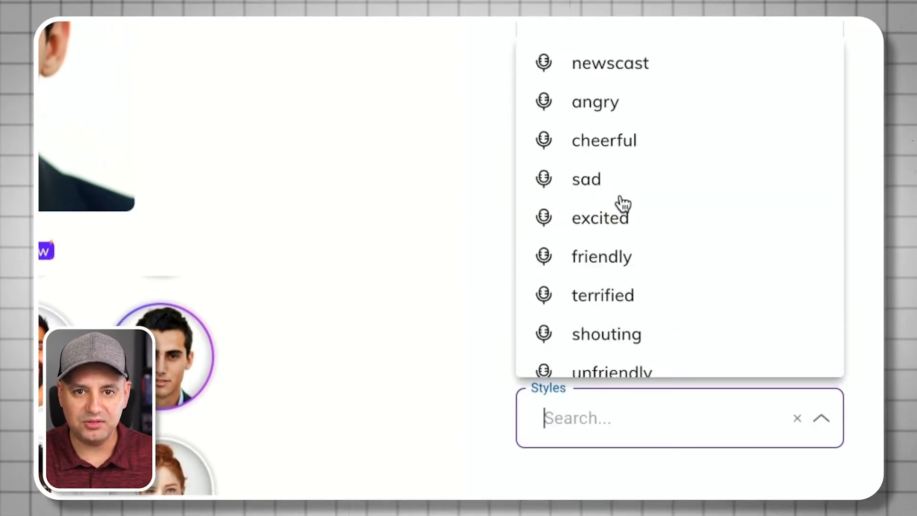
{"action": "mouse_move", "coordinate": [605, 88]}
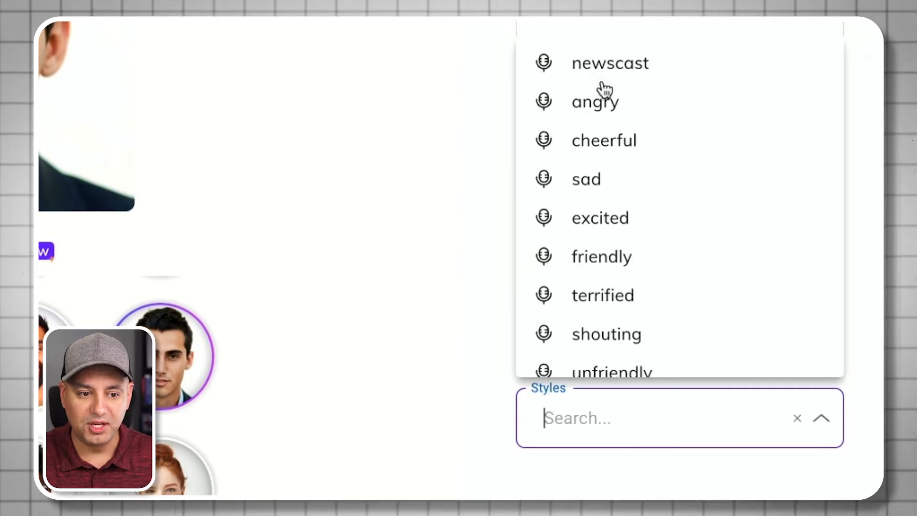
{"action": "scroll", "scroll_direction": "down", "scroll_amount": 3}
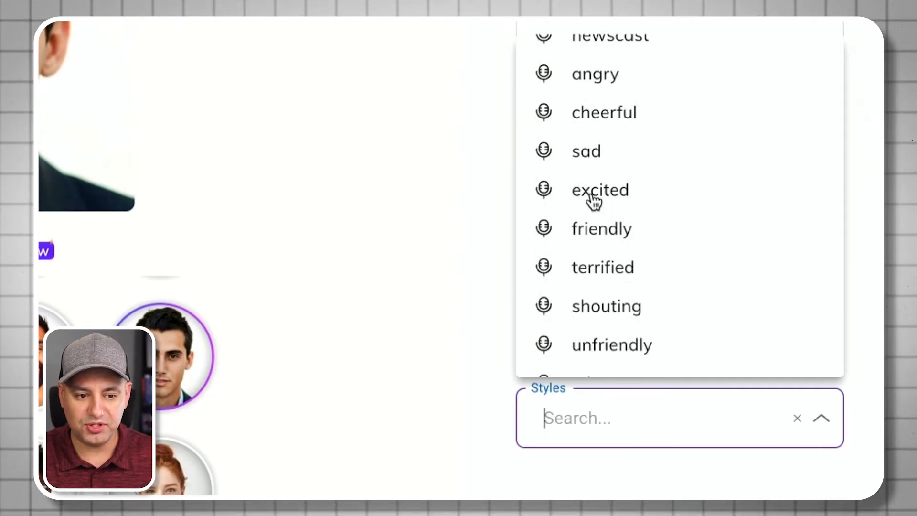
{"action": "left_click", "coordinate": [600, 190]}
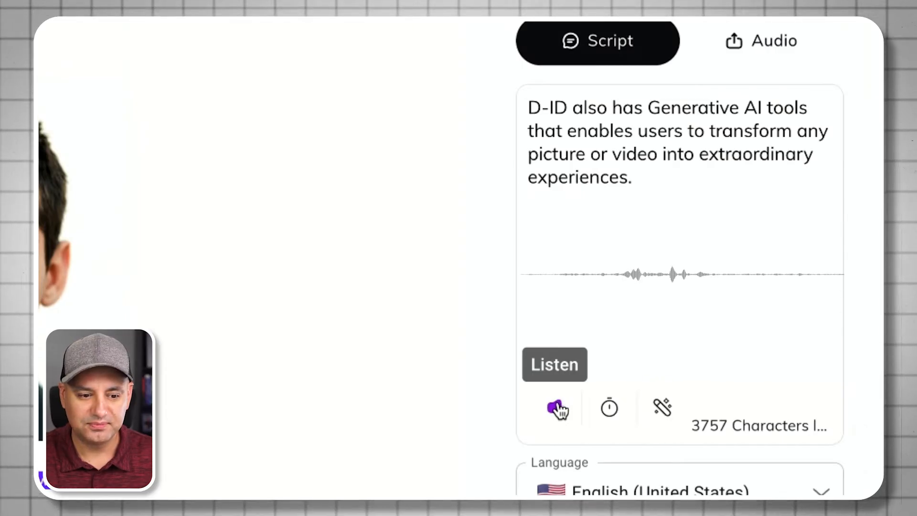
{"action": "left_click", "coordinate": [556, 408]}
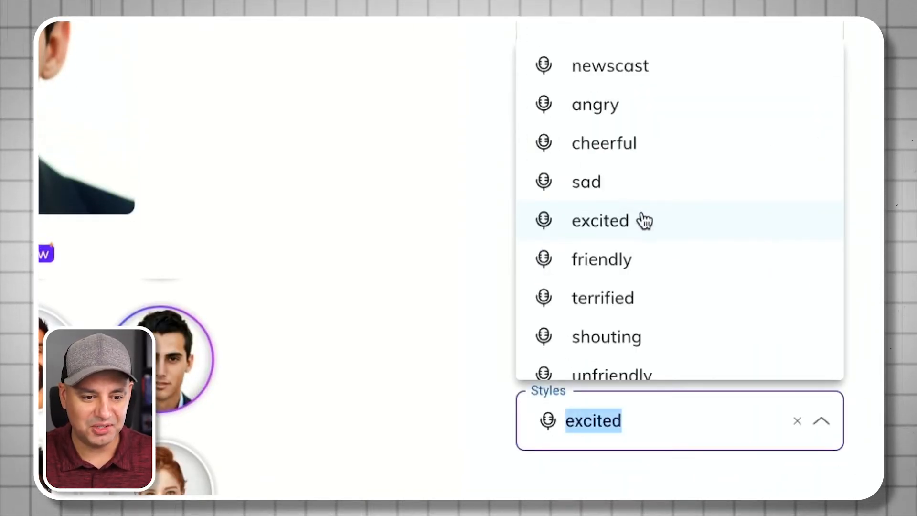
{"action": "left_click", "coordinate": [600, 221]}
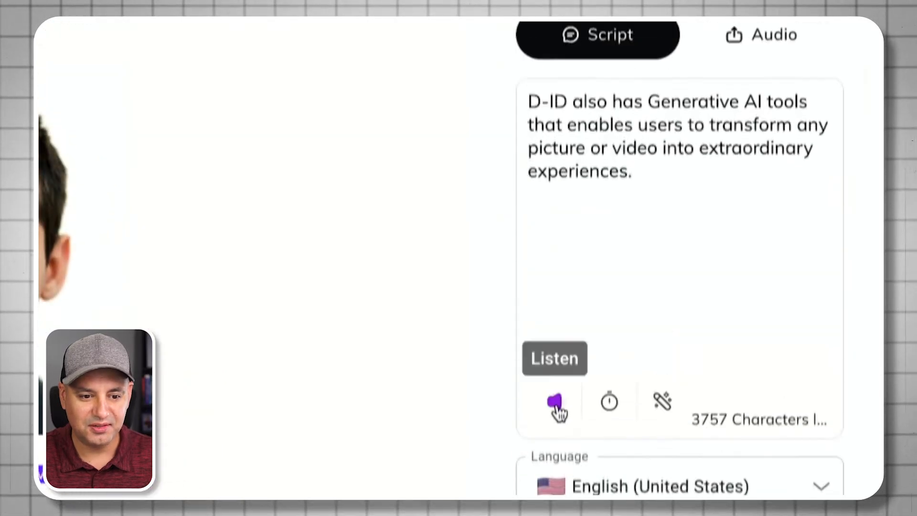
{"action": "left_click", "coordinate": [555, 407]}
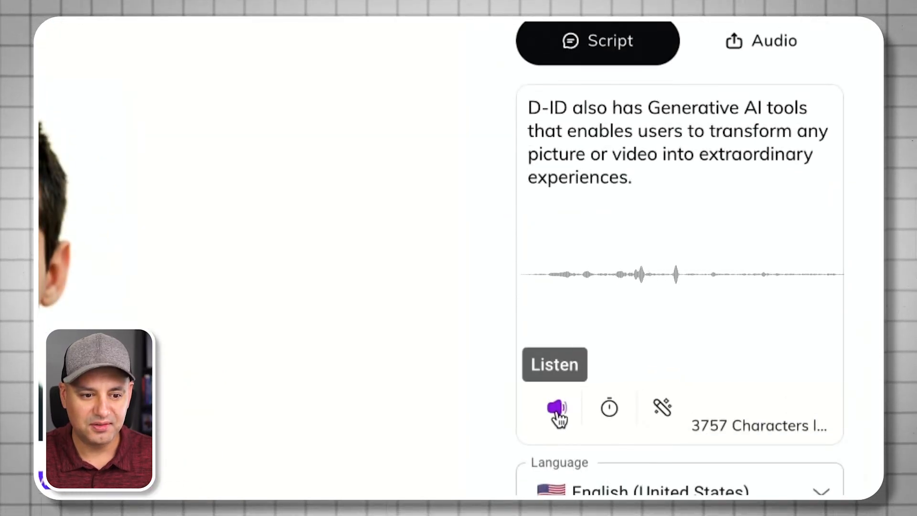
{"action": "left_click", "coordinate": [557, 408]}
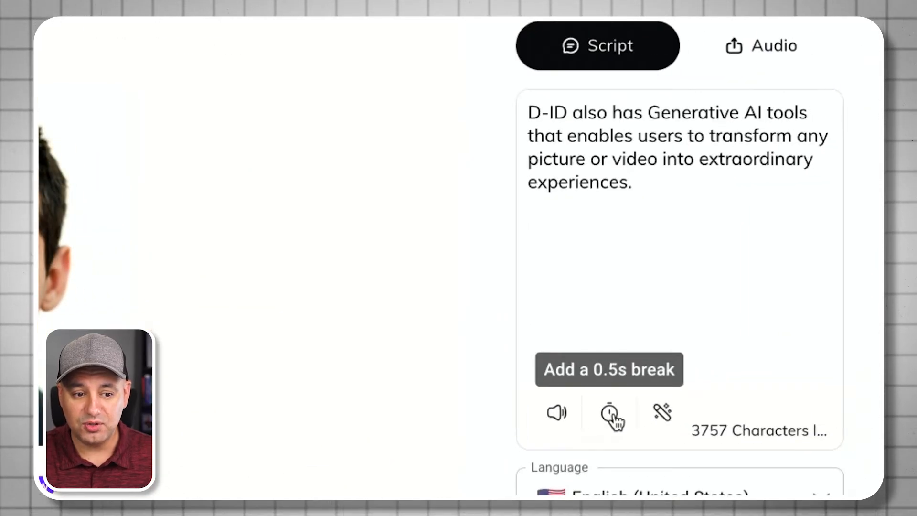
- Expand the script with the AI wand, revert it, then show the Audio upload-your-voice option
{"action": "left_click", "coordinate": [609, 413]}
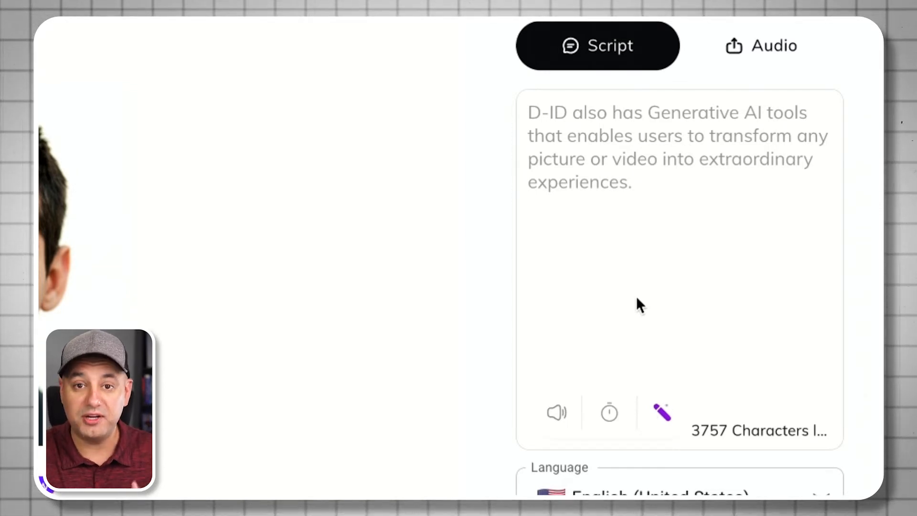
{"action": "left_click", "coordinate": [661, 412]}
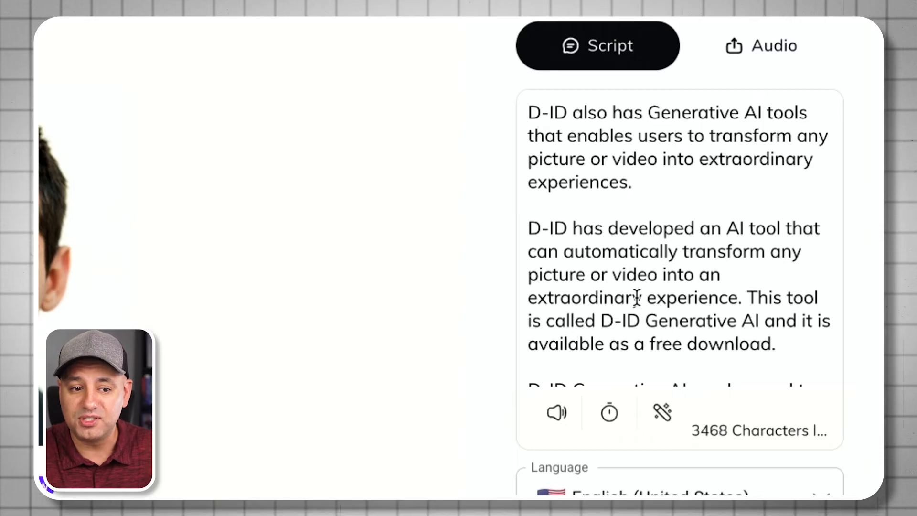
{"action": "scroll", "scroll_direction": "down", "scroll_amount": 3}
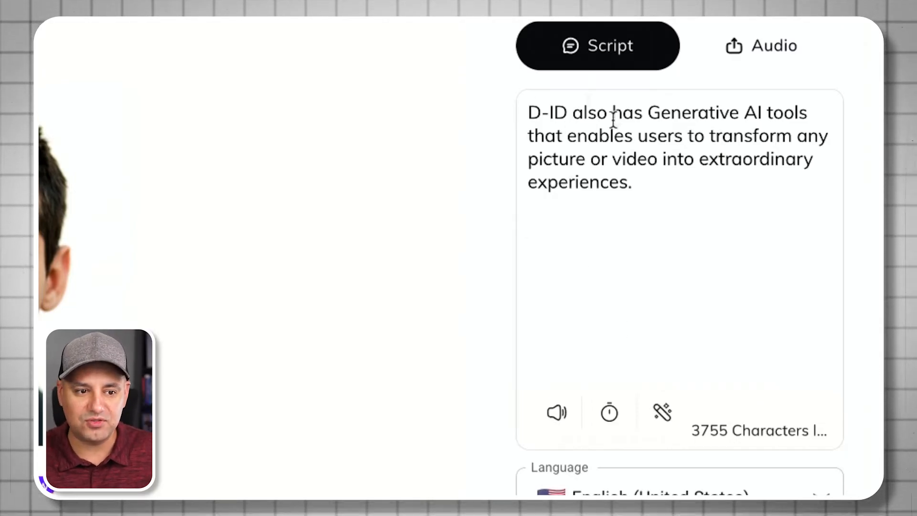
{"action": "left_click", "coordinate": [760, 46]}
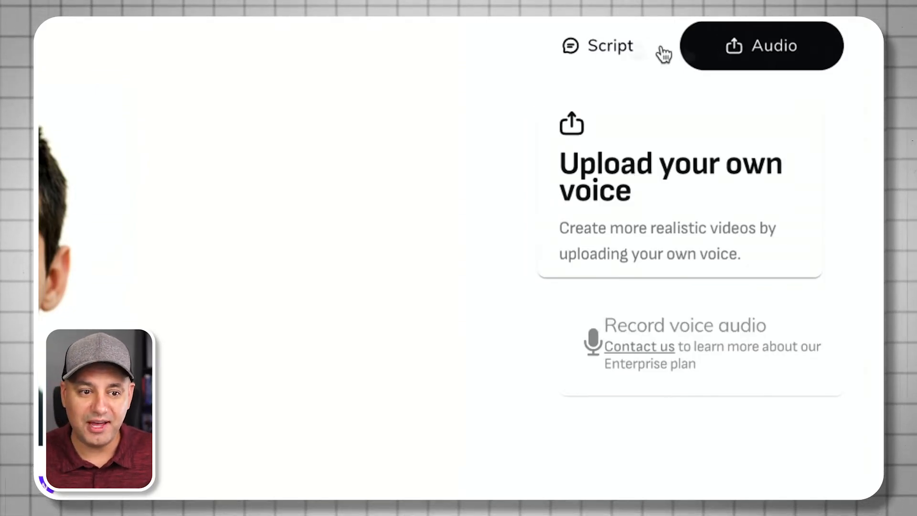
- Return to the Script and request generation of the 9-second, 1-credit video
{"action": "left_click", "coordinate": [611, 46]}
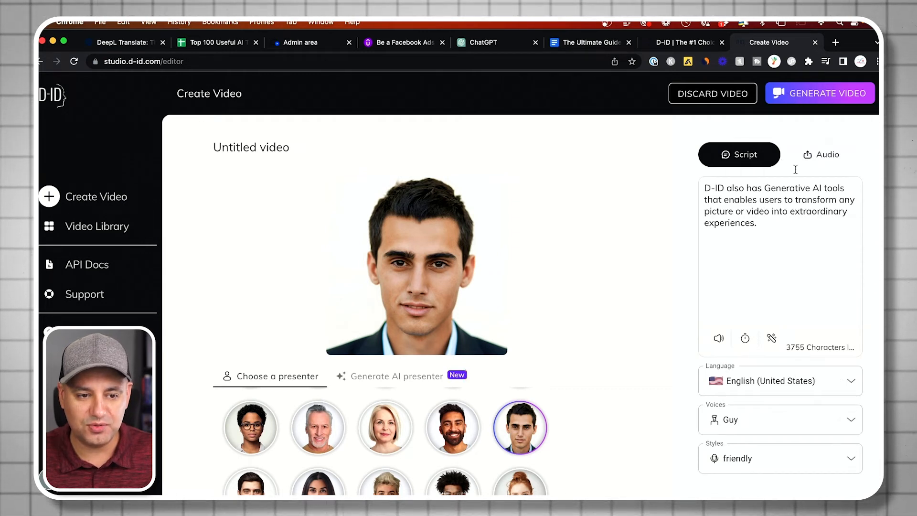
{"action": "left_click", "coordinate": [820, 92]}
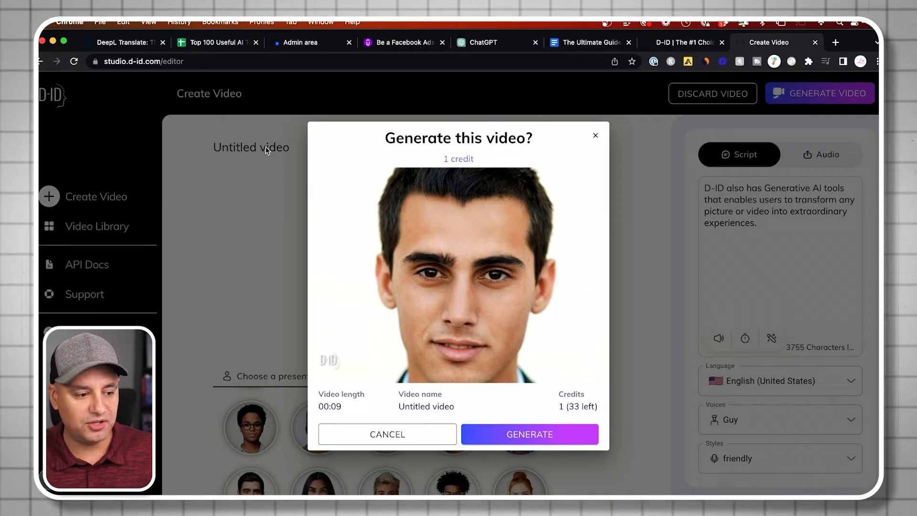
{"action": "mouse_move", "coordinate": [323, 419]}
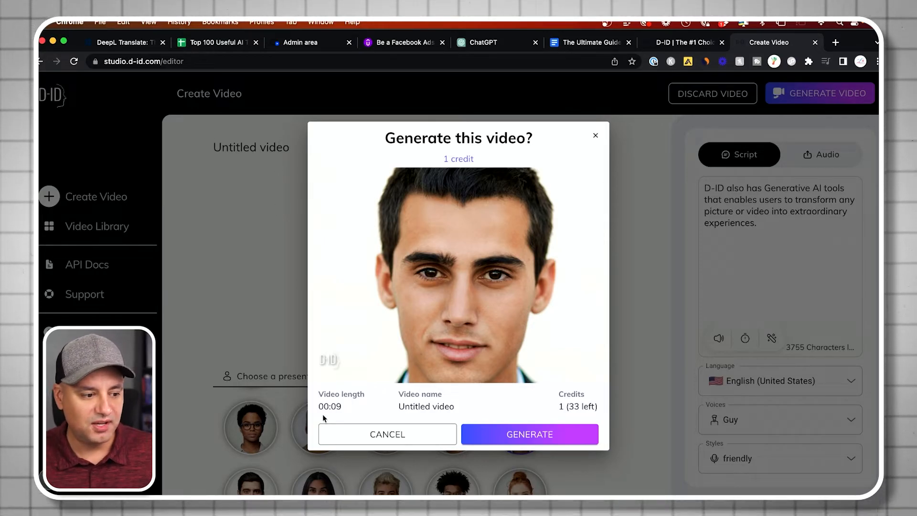
{"action": "mouse_move", "coordinate": [360, 379]}
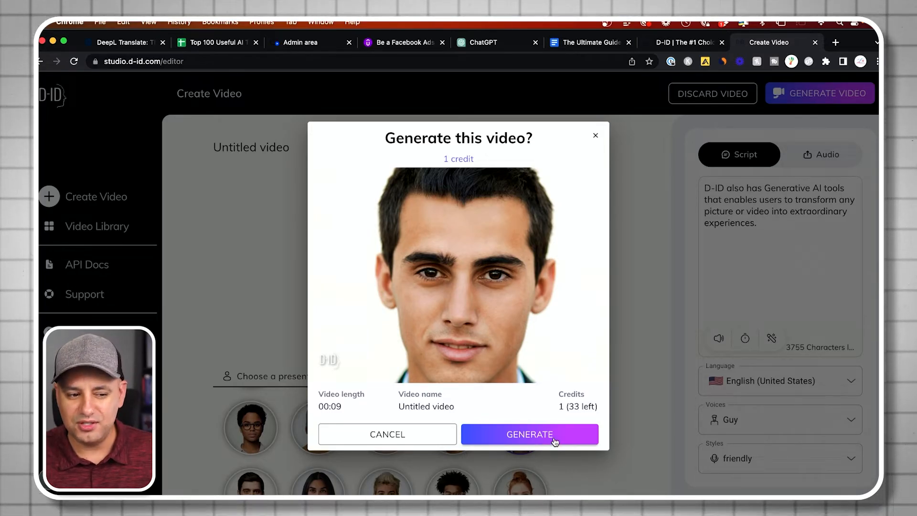
- Confirm generating the presenter video for one credit
{"action": "left_click", "coordinate": [529, 434]}
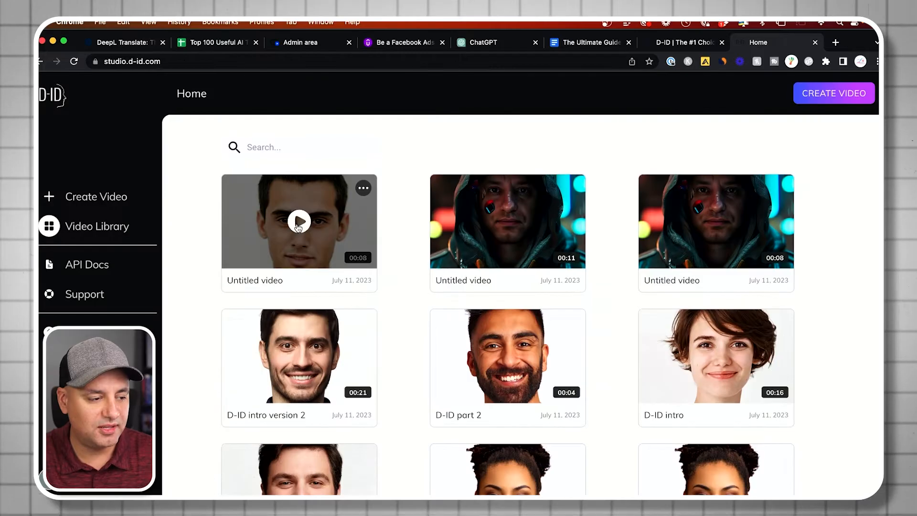
- Play back the newly generated young man's video, then close the preview to the library
{"action": "left_click", "coordinate": [299, 220]}
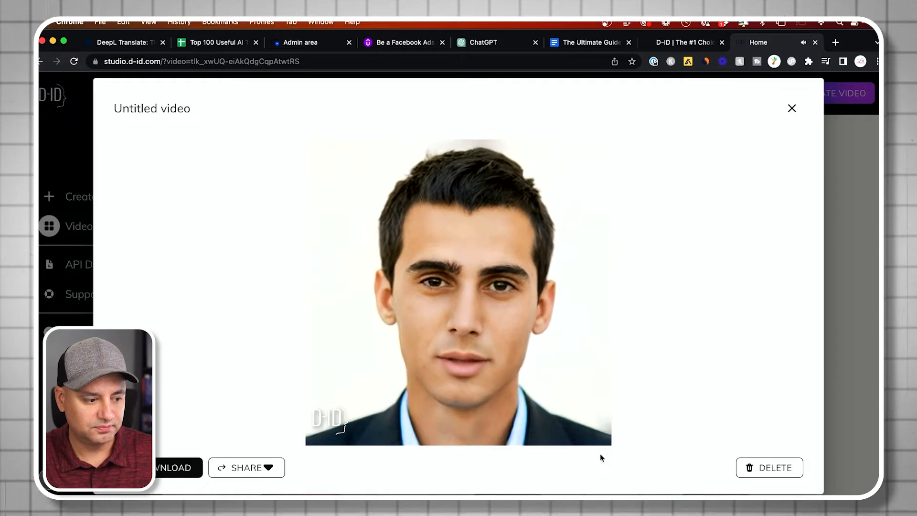
{"action": "left_click", "coordinate": [458, 289]}
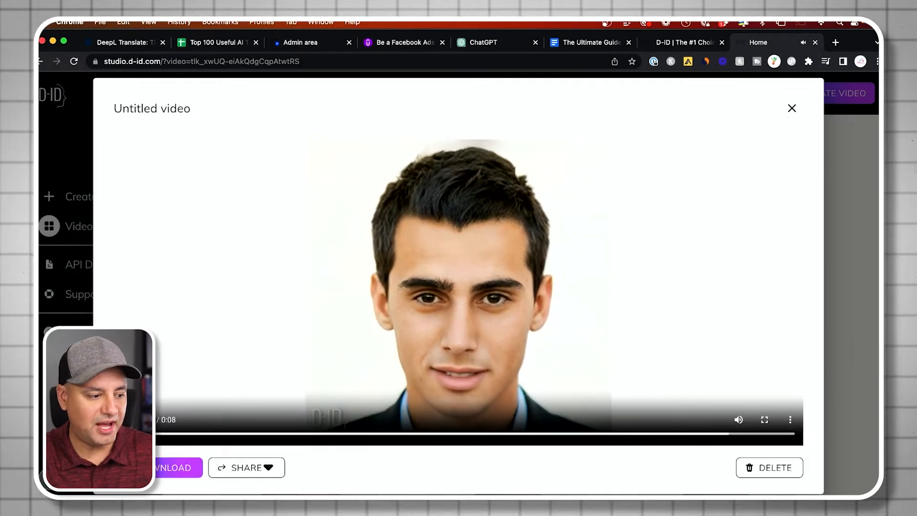
{"action": "left_click", "coordinate": [173, 467]}
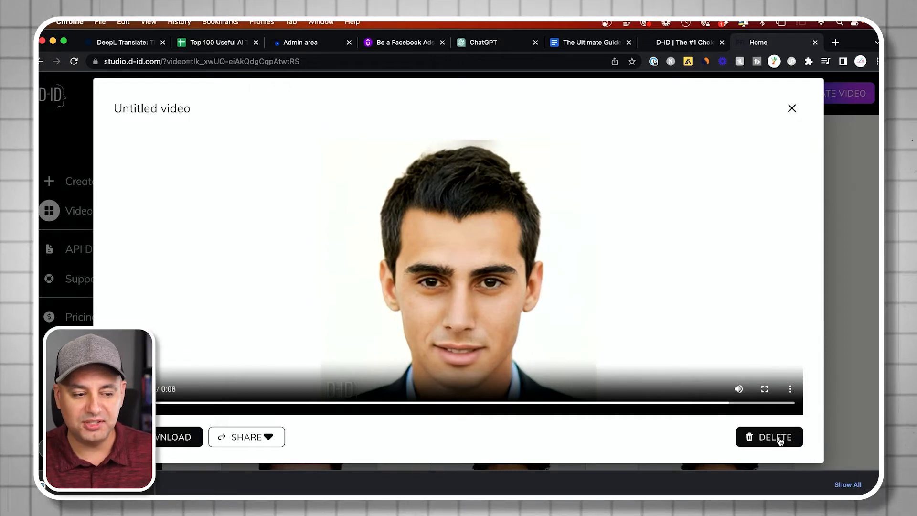
{"action": "left_click", "coordinate": [791, 108]}
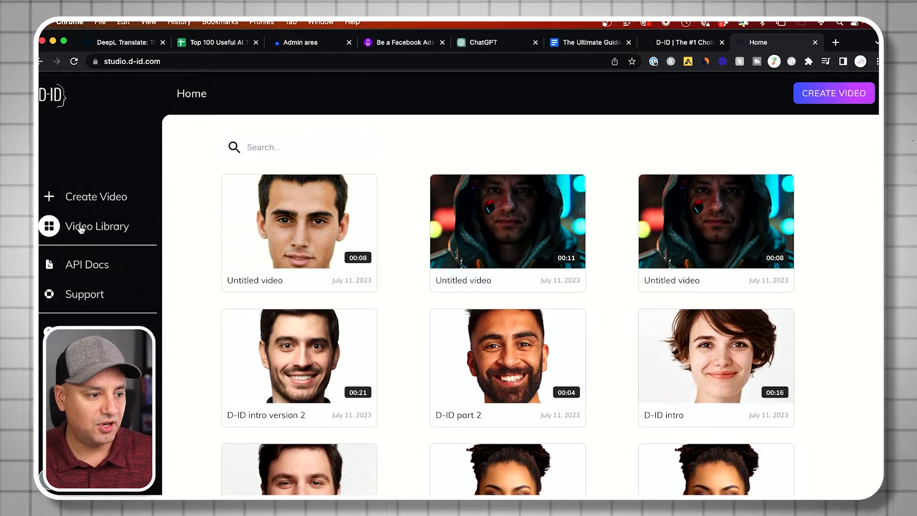
{"action": "mouse_move", "coordinate": [402, 287]}
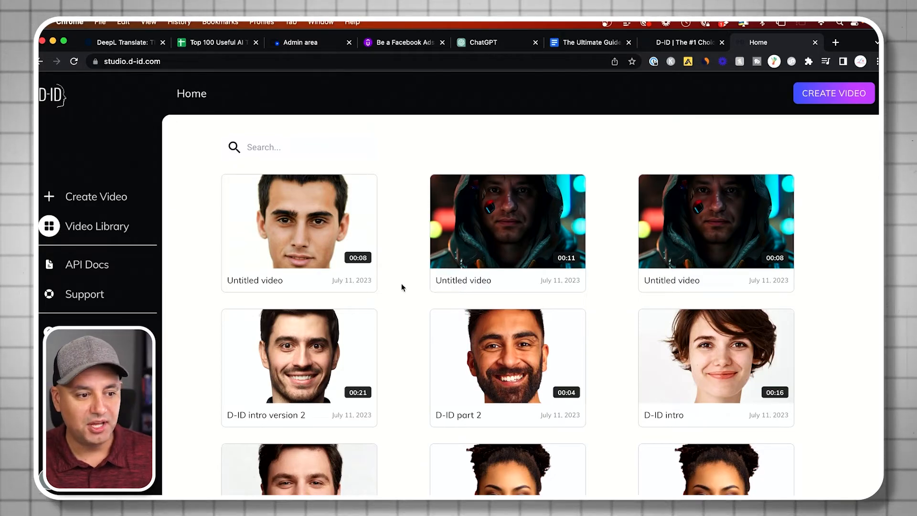
- Search the library for 'D-Id' to narrow it to the D-ID videos, then clear the filter
{"action": "scroll", "scroll_direction": "down", "scroll_amount": 3}
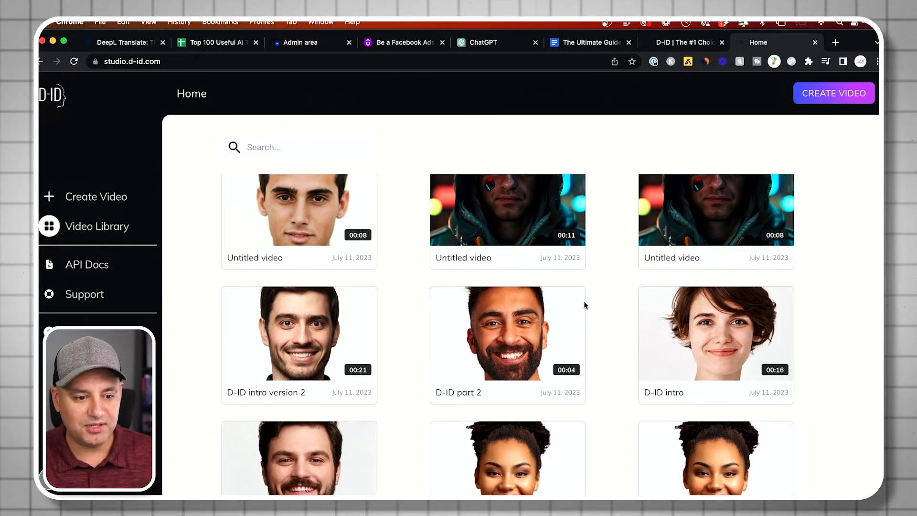
{"action": "type", "text": "D"}
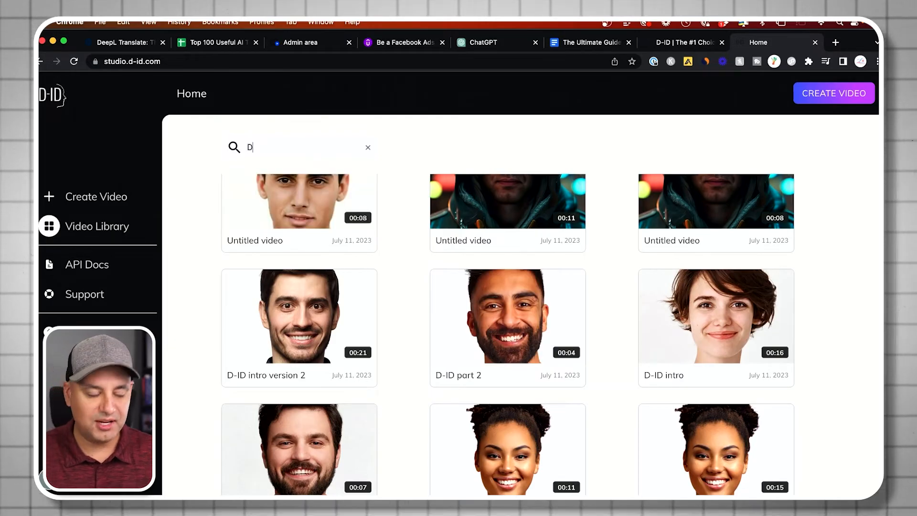
{"action": "type", "text": "-Id"}
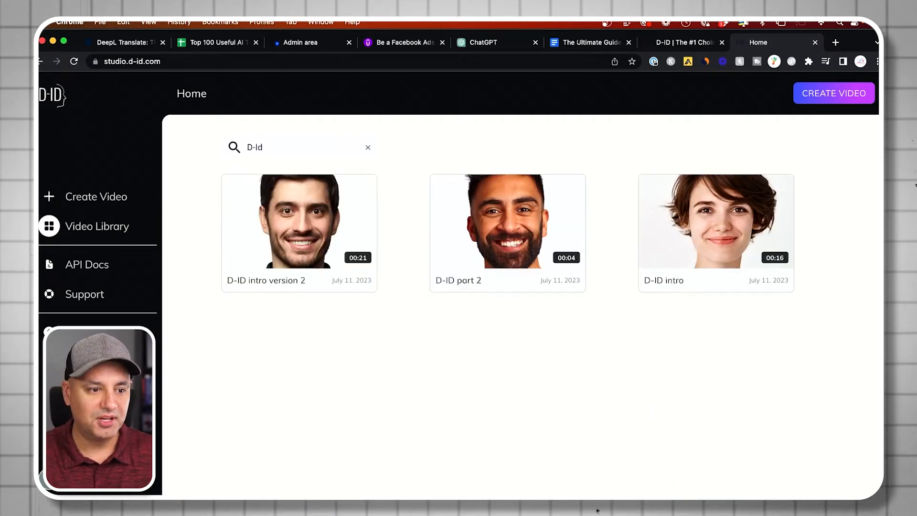
{"action": "left_click", "coordinate": [368, 147]}
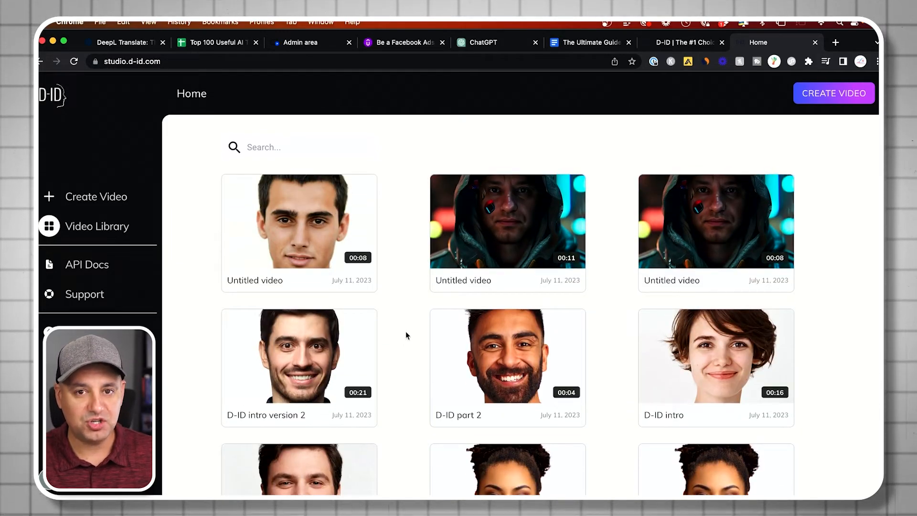
- Start a brand-new video in the editor
{"action": "left_click", "coordinate": [833, 92]}
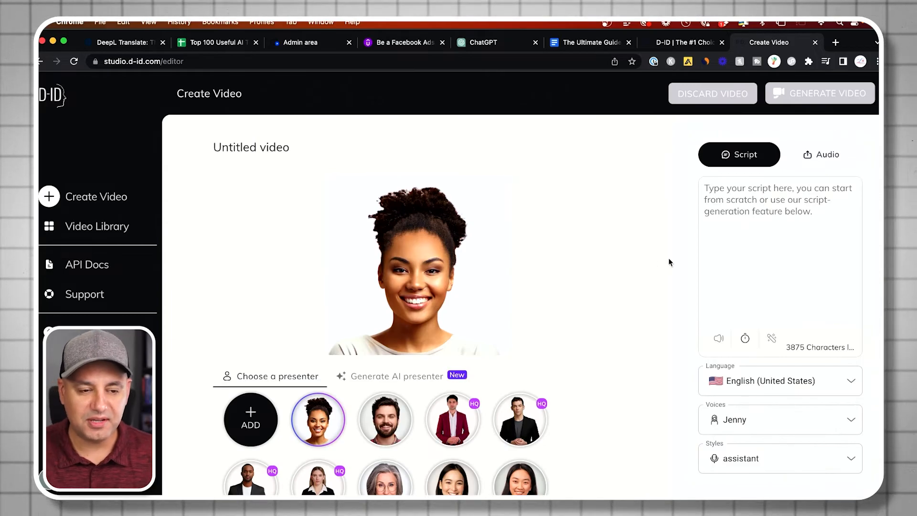
- Set the script language to German (Germany) and bring in the DeepL German translation as the script
{"action": "left_click", "coordinate": [743, 199]}
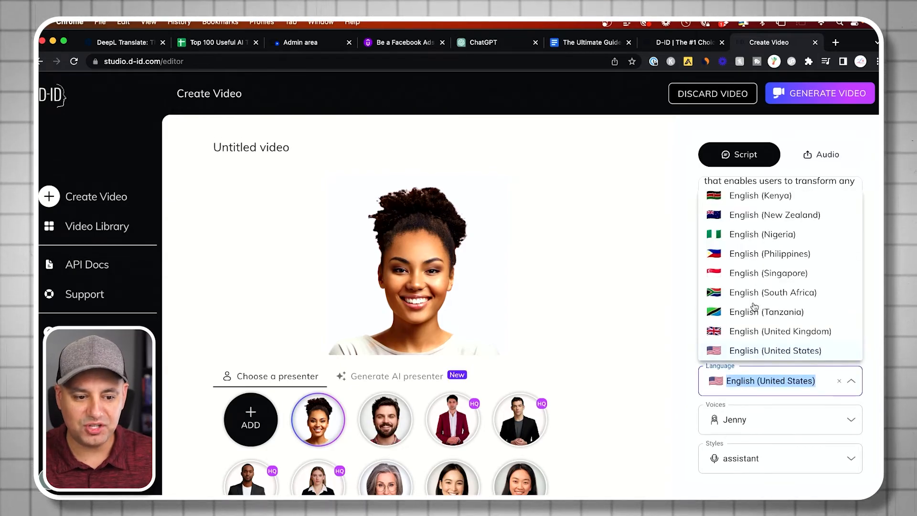
{"action": "type", "text": "ger"}
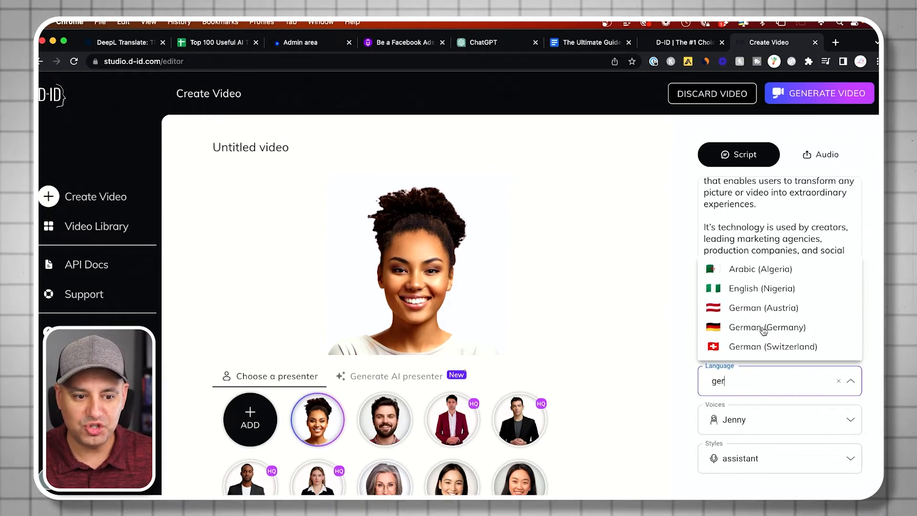
{"action": "left_click", "coordinate": [767, 326]}
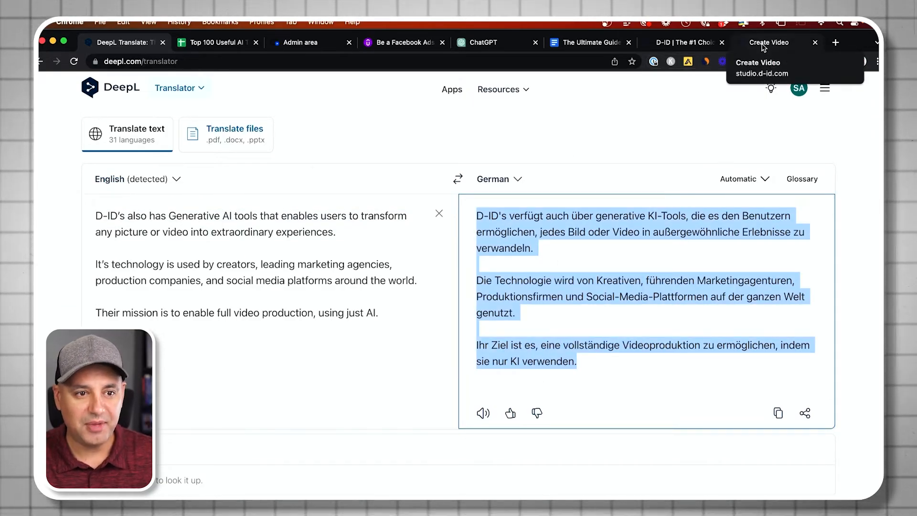
{"action": "left_click", "coordinate": [768, 42]}
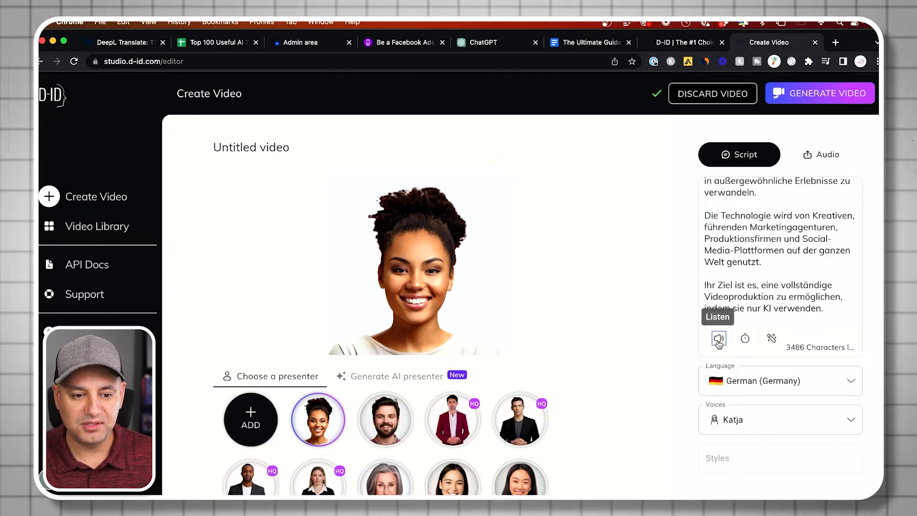
- Preview the German script aloud in Katja's voice, then switch to the Generate AI presenter panel
{"action": "left_click", "coordinate": [719, 338]}
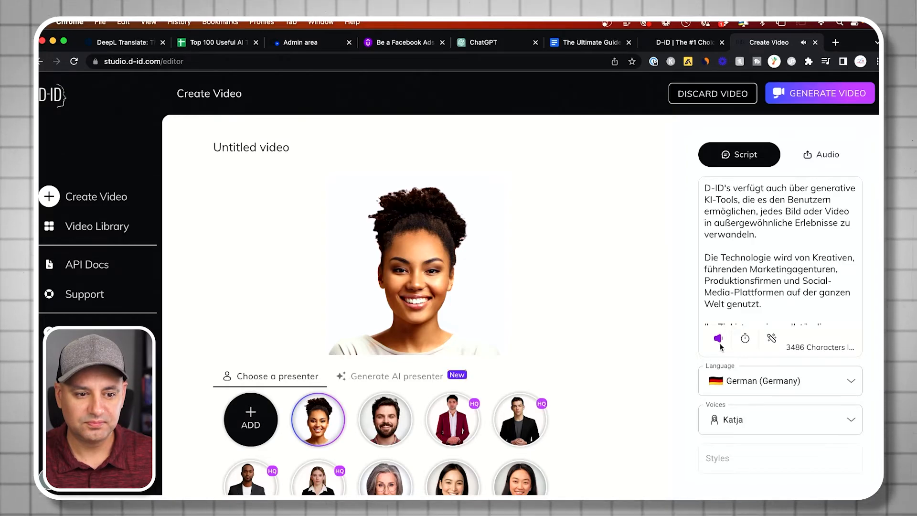
{"action": "mouse_move", "coordinate": [718, 339]}
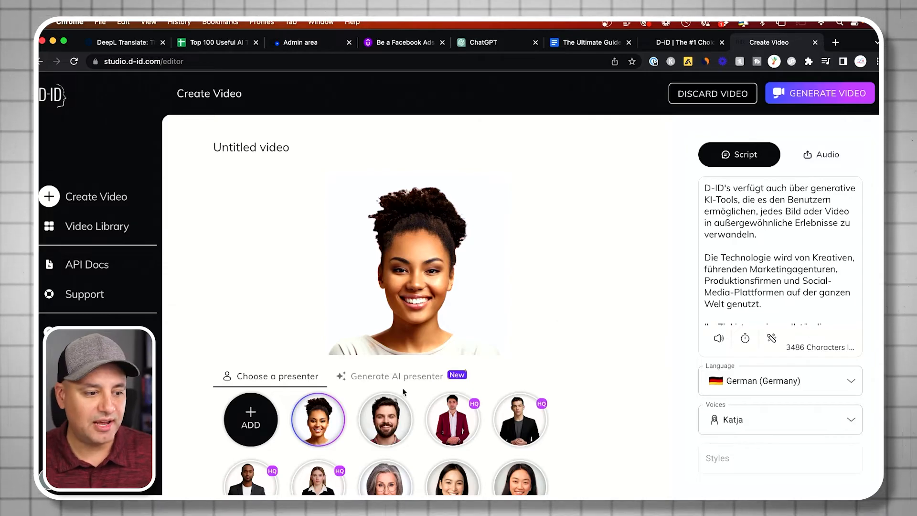
{"action": "left_click", "coordinate": [396, 374]}
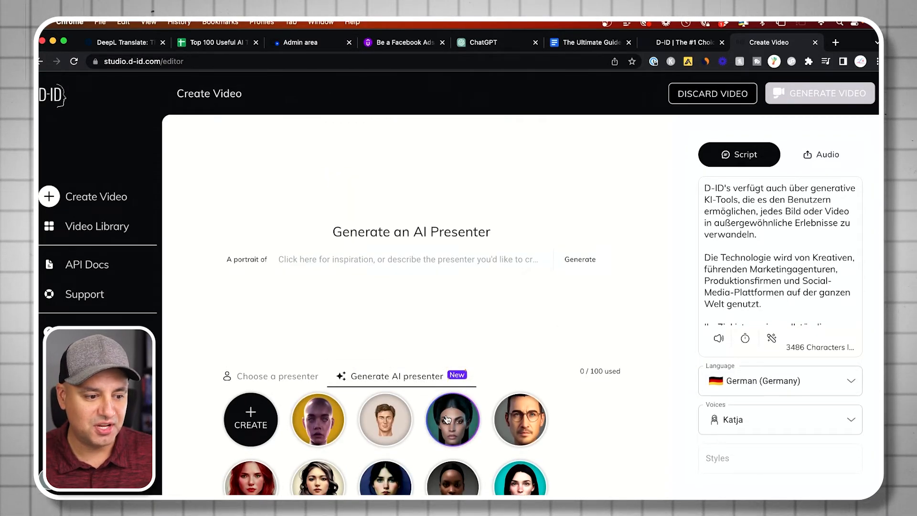
- Show the recommended presenter prompts and find the robot portrait description
{"action": "left_click", "coordinate": [453, 419]}
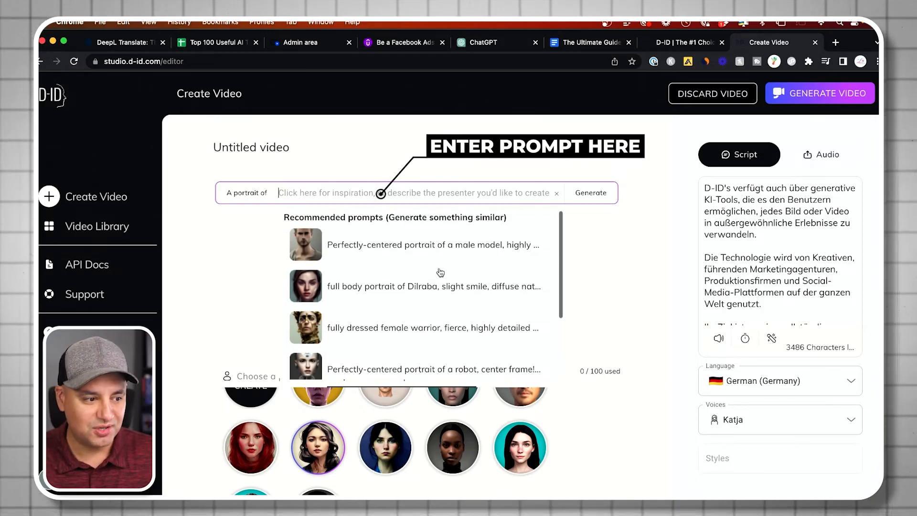
{"action": "scroll", "scroll_direction": "down", "scroll_amount": 3}
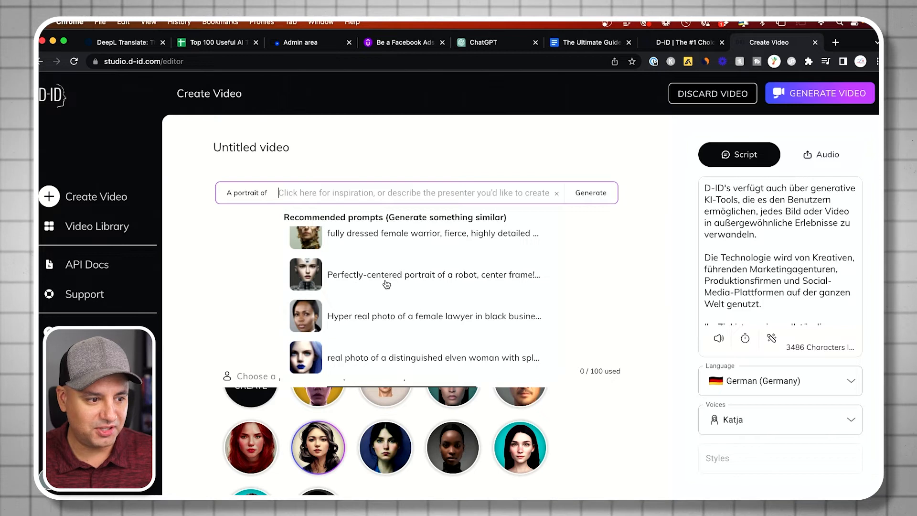
{"action": "mouse_move", "coordinate": [505, 281]}
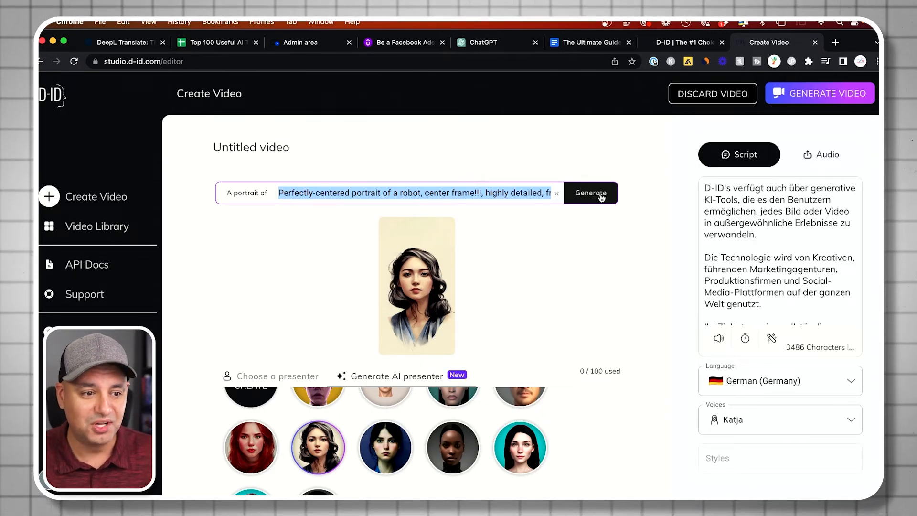
{"action": "mouse_move", "coordinate": [595, 201]}
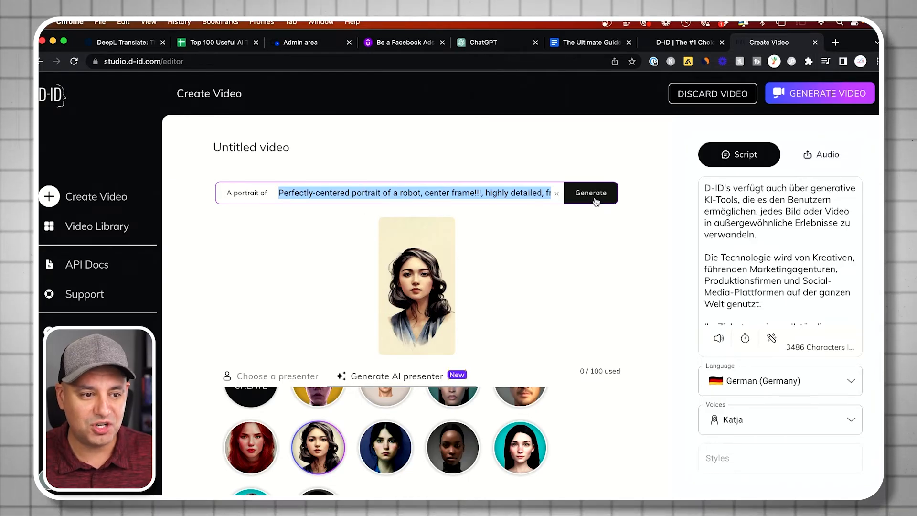
- Generate AI presenters from the robot portrait prompt and select the robot as presenter
{"action": "left_click", "coordinate": [591, 193]}
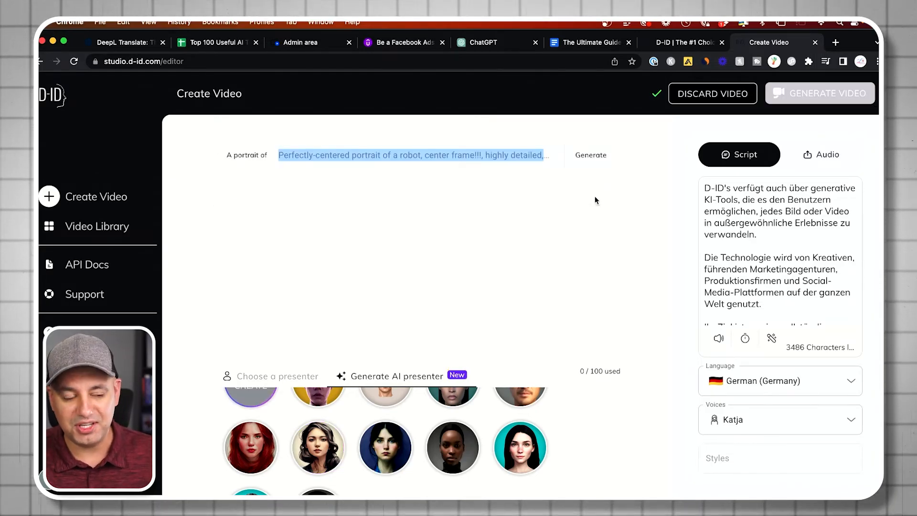
{"action": "left_click", "coordinate": [591, 155]}
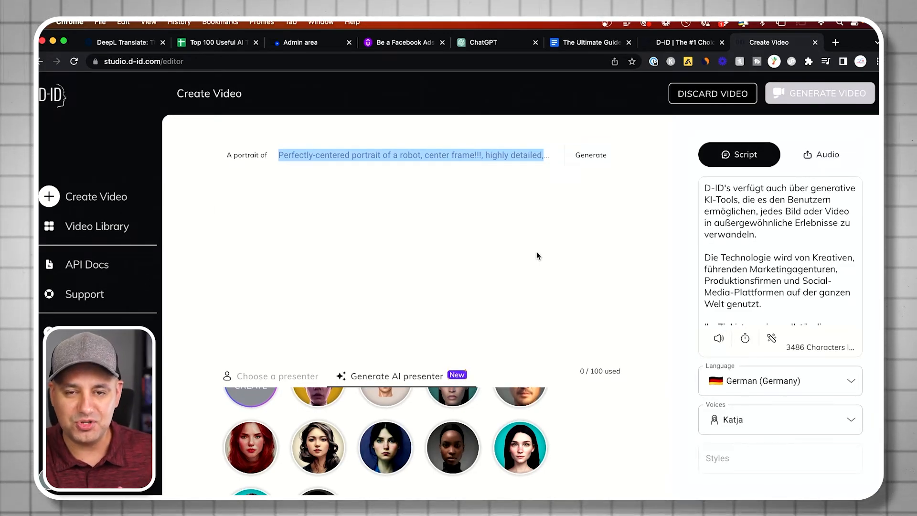
{"action": "left_click", "coordinate": [590, 154]}
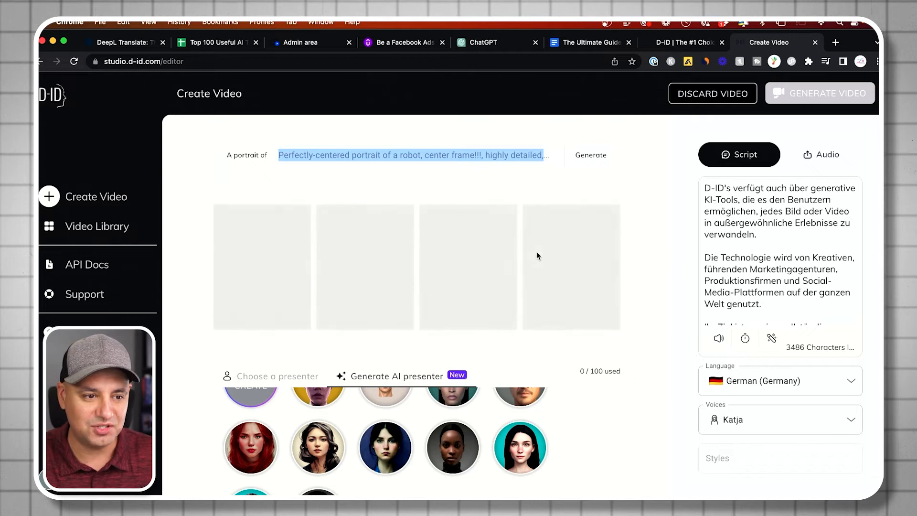
{"action": "left_click", "coordinate": [590, 155]}
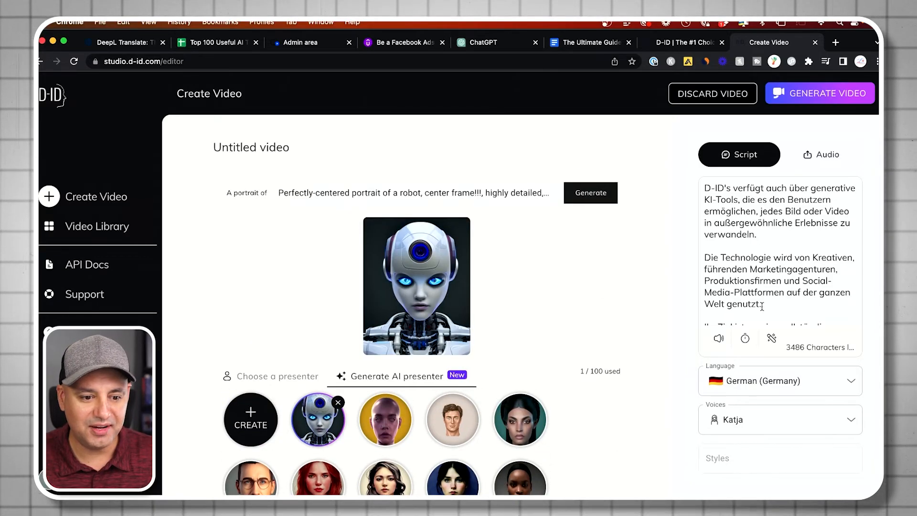
{"action": "scroll", "scroll_direction": "down", "scroll_amount": 3}
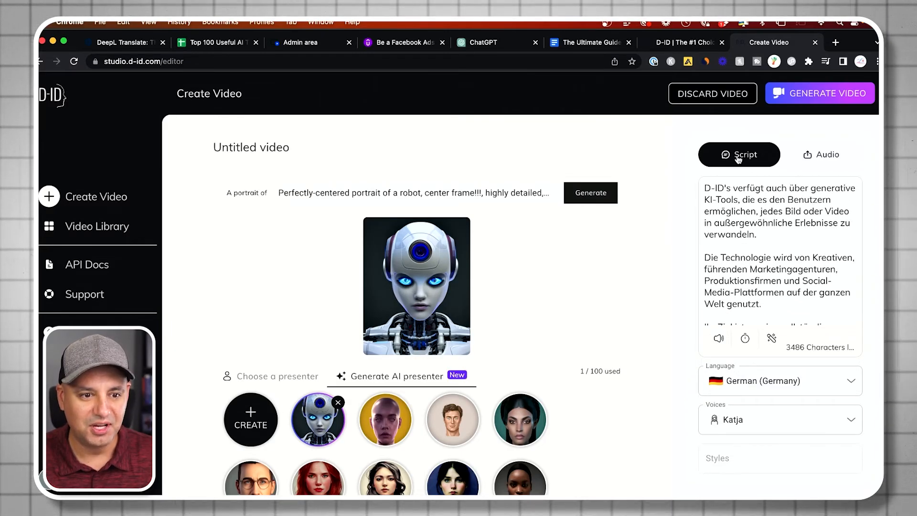
- Name the video 'German robot', generate it with credits, and close the finished preview
{"action": "left_click", "coordinate": [820, 92]}
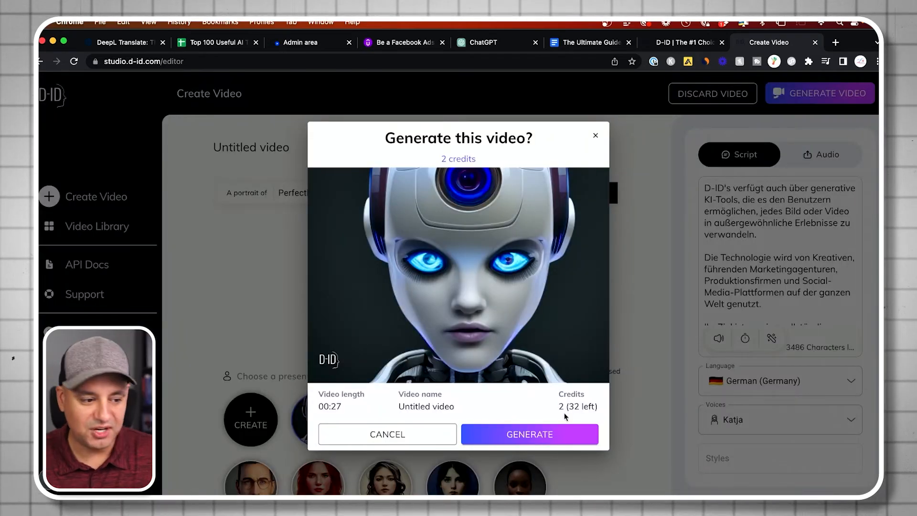
{"action": "left_click", "coordinate": [387, 433]}
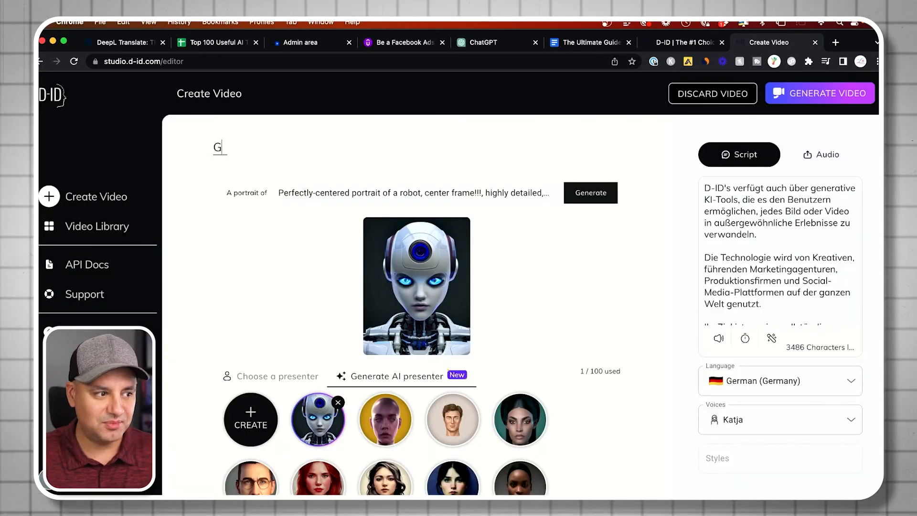
{"action": "type", "text": "erman robi"}
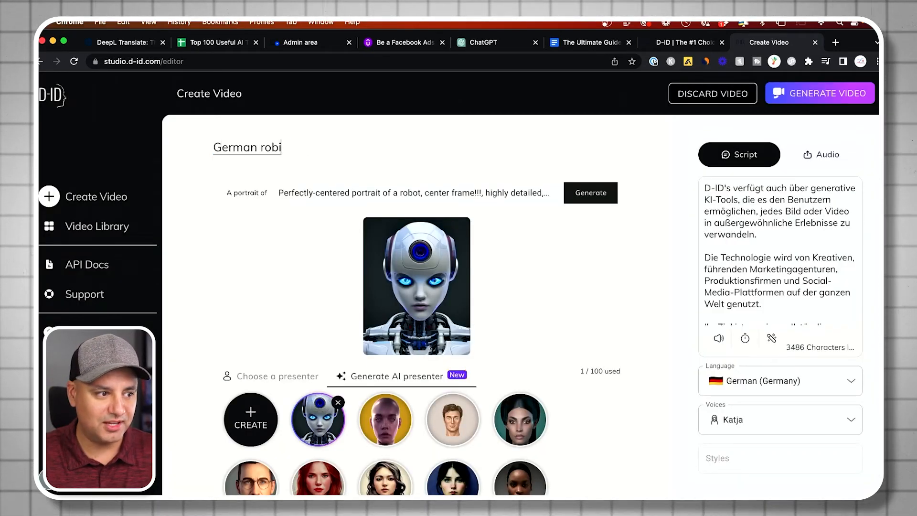
{"action": "left_click", "coordinate": [820, 92]}
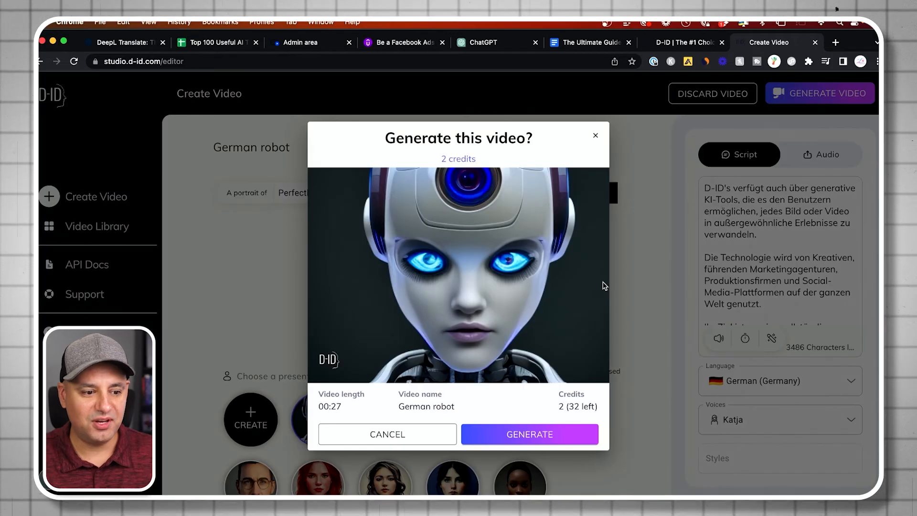
{"action": "left_click", "coordinate": [528, 433]}
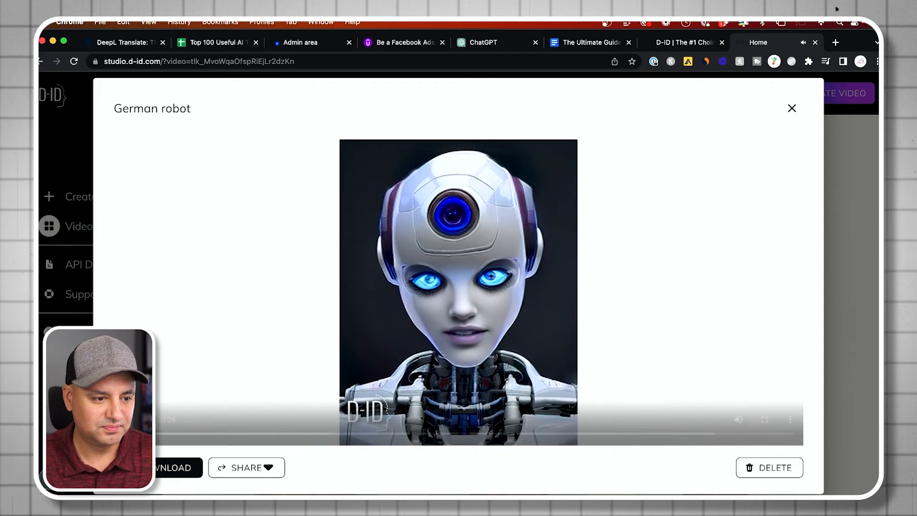
{"action": "left_click", "coordinate": [792, 108]}
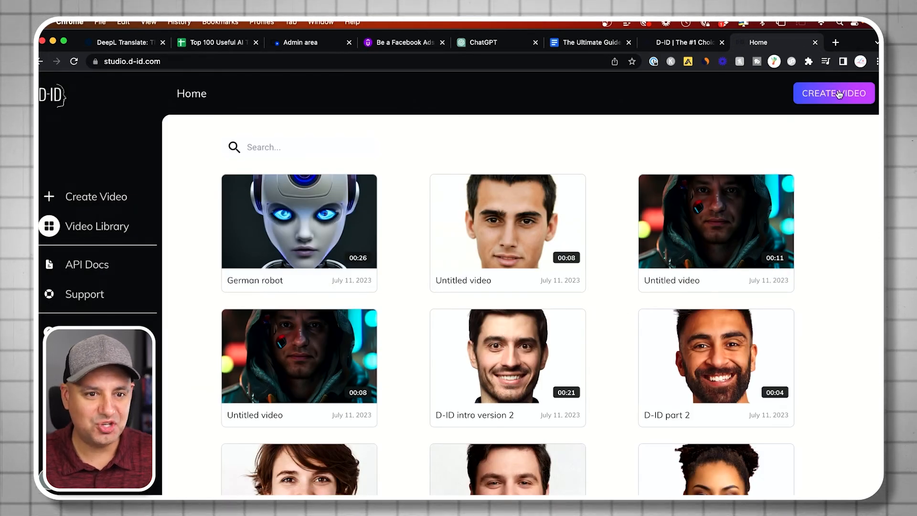
- Start a new video and upload the screenshot photo of yourself as its presenter
{"action": "left_click", "coordinate": [833, 93]}
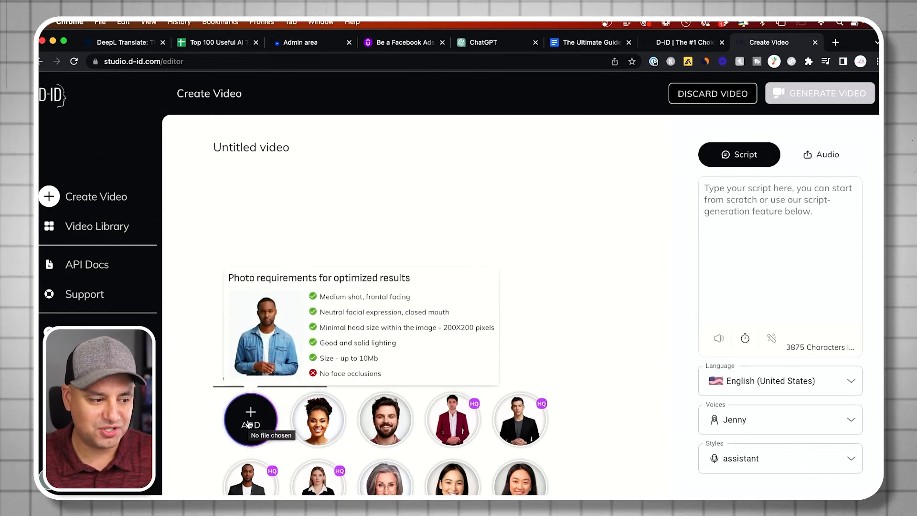
{"action": "left_click", "coordinate": [250, 418]}
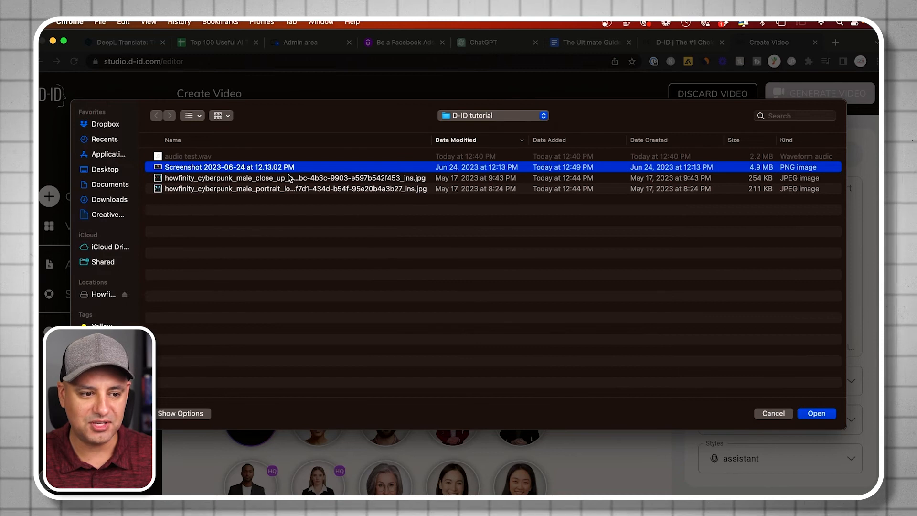
{"action": "left_click", "coordinate": [816, 412]}
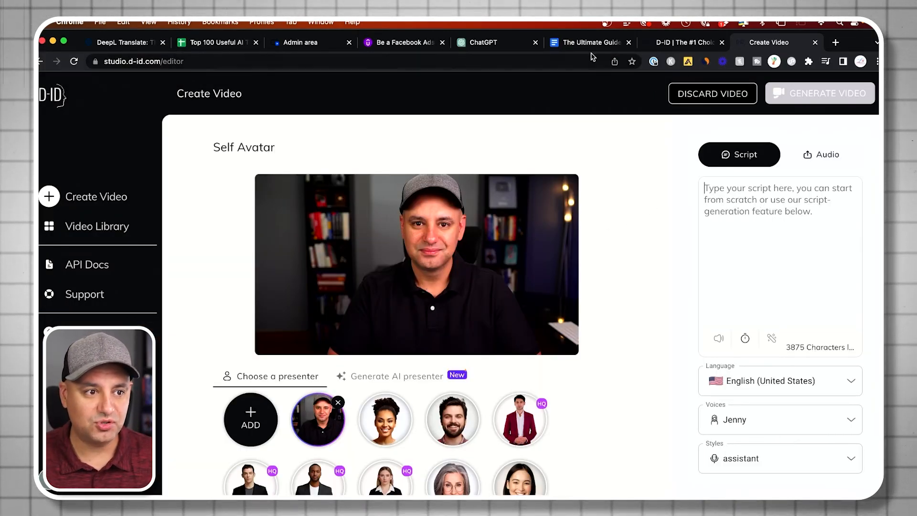
- Choose the Steffan voice, then switch to the Audio tab for uploading your own recording
{"action": "left_click", "coordinate": [778, 420]}
{"action": "type", "text": "Steffan"}
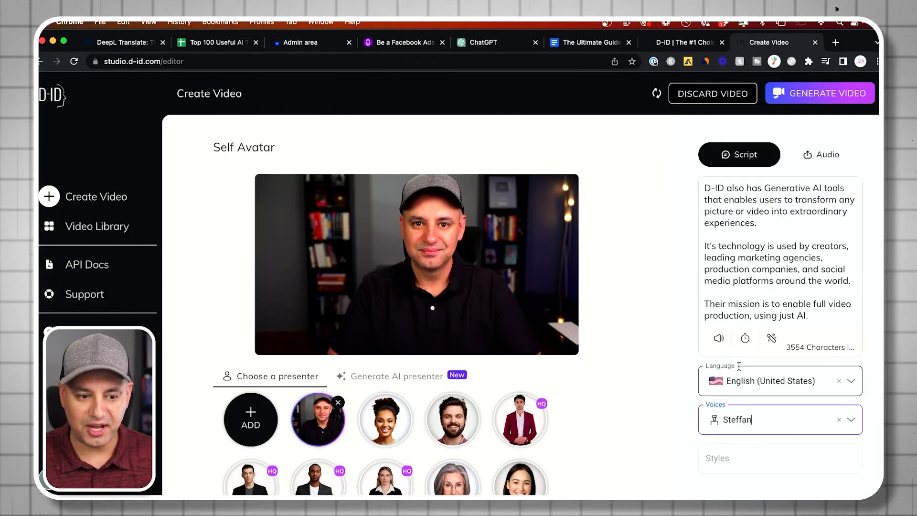
{"action": "mouse_move", "coordinate": [718, 338]}
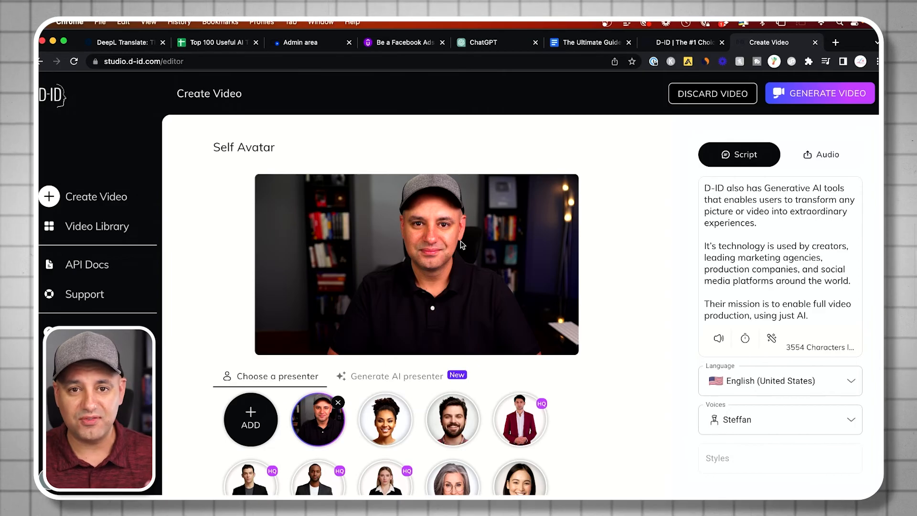
{"action": "left_click", "coordinate": [820, 154]}
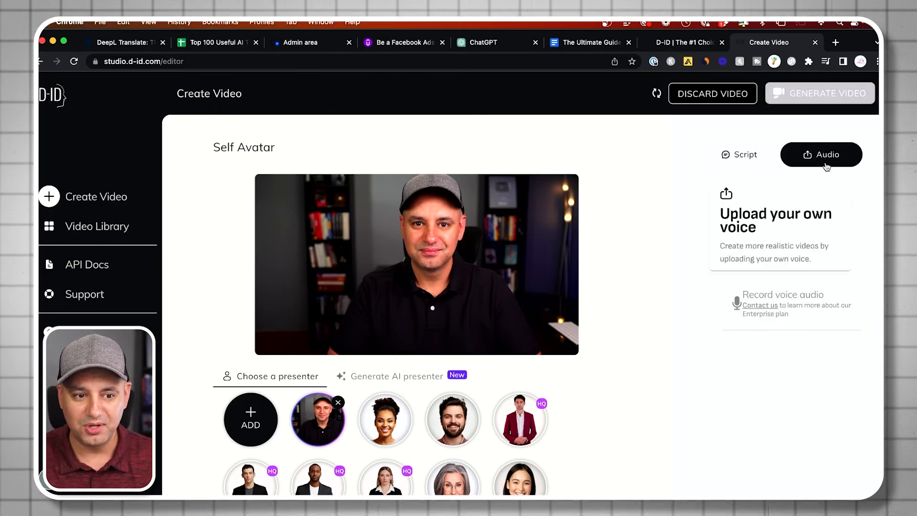
- Upload 'audio test.wav' as the avatar's own voice and preview its playback
{"action": "left_click", "coordinate": [820, 155]}
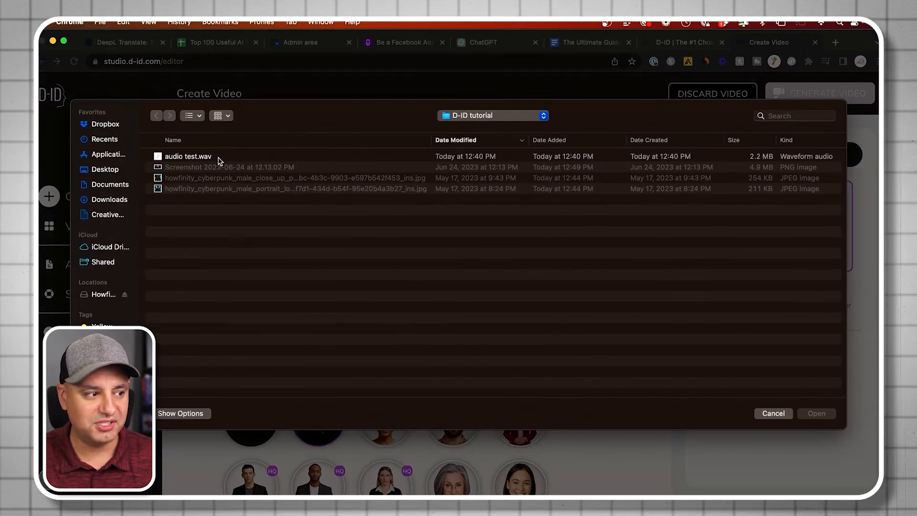
{"action": "left_click", "coordinate": [188, 156]}
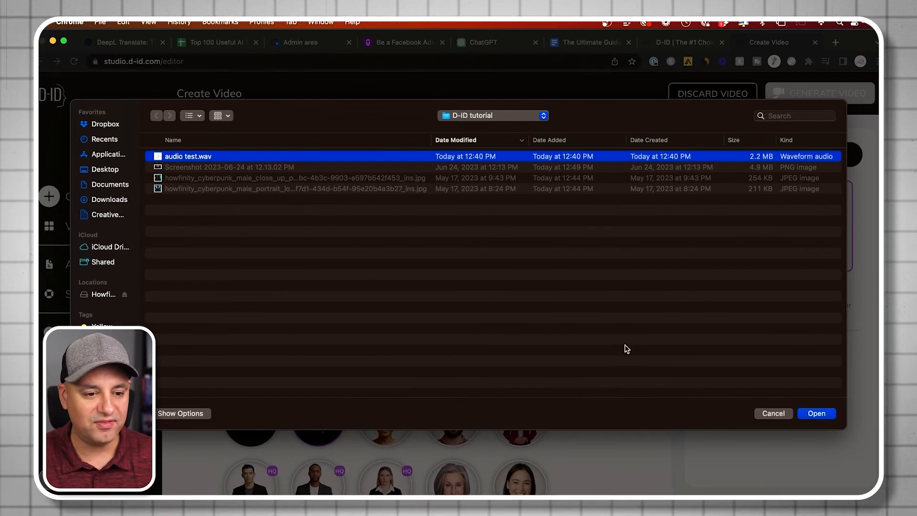
{"action": "mouse_move", "coordinate": [801, 441]}
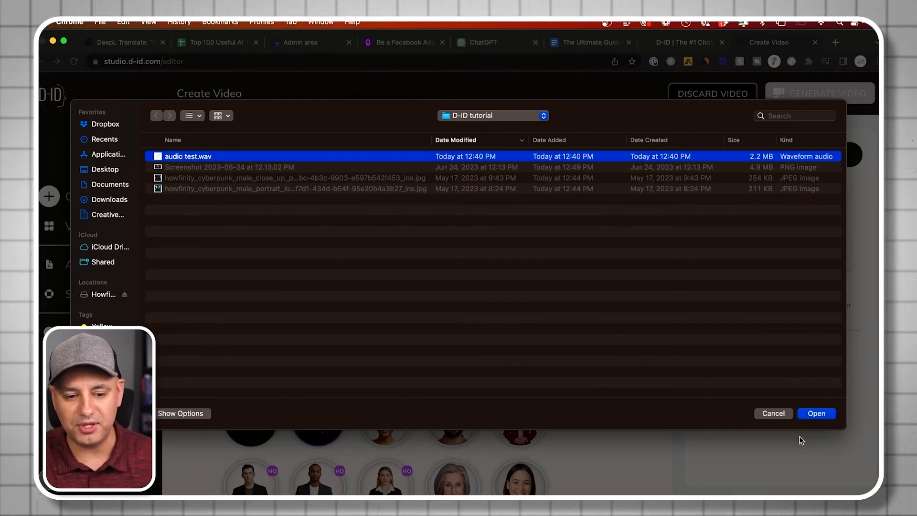
{"action": "left_click", "coordinate": [815, 414]}
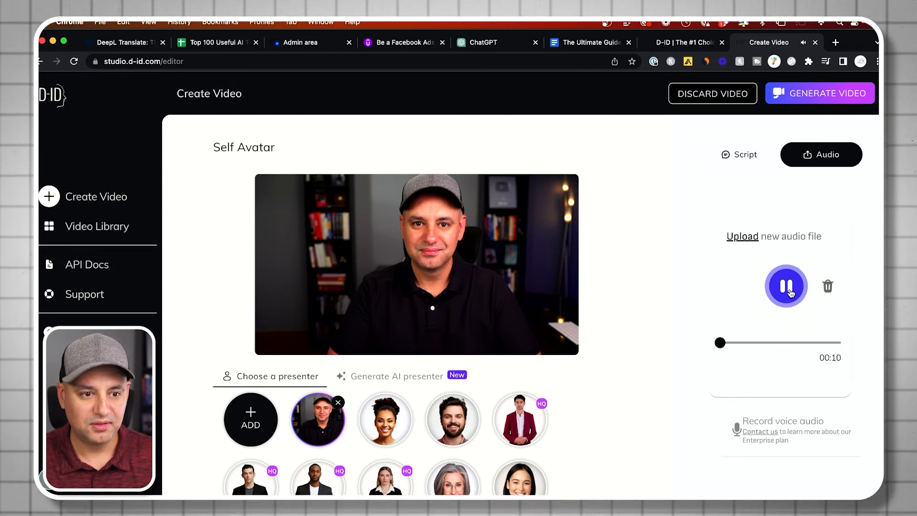
{"action": "left_click", "coordinate": [786, 286]}
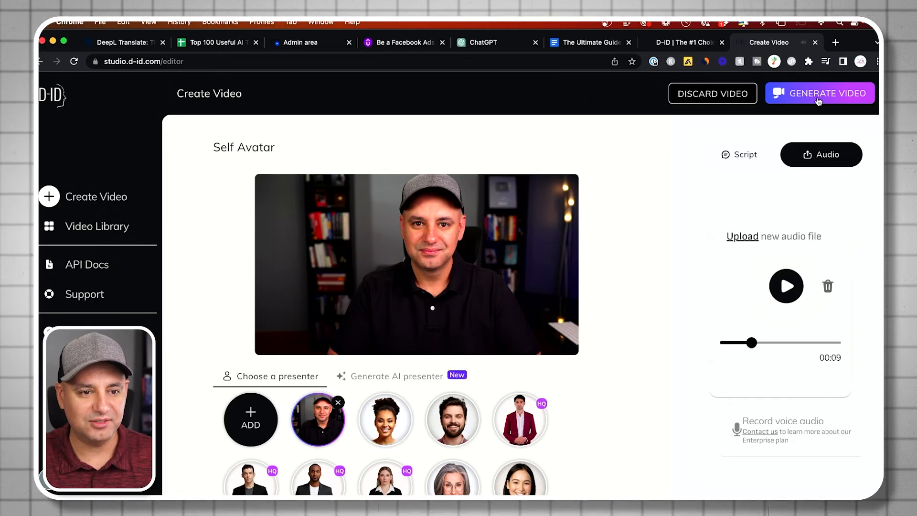
- Generate the 11-second Self Avatar video, watch it, then watch an earlier cyberpunk avatar video
{"action": "left_click", "coordinate": [819, 93]}
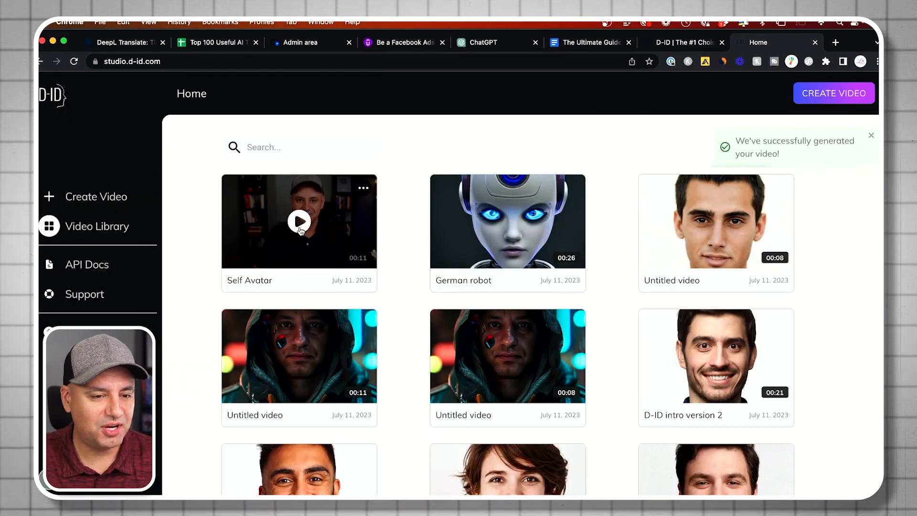
{"action": "left_click", "coordinate": [299, 221]}
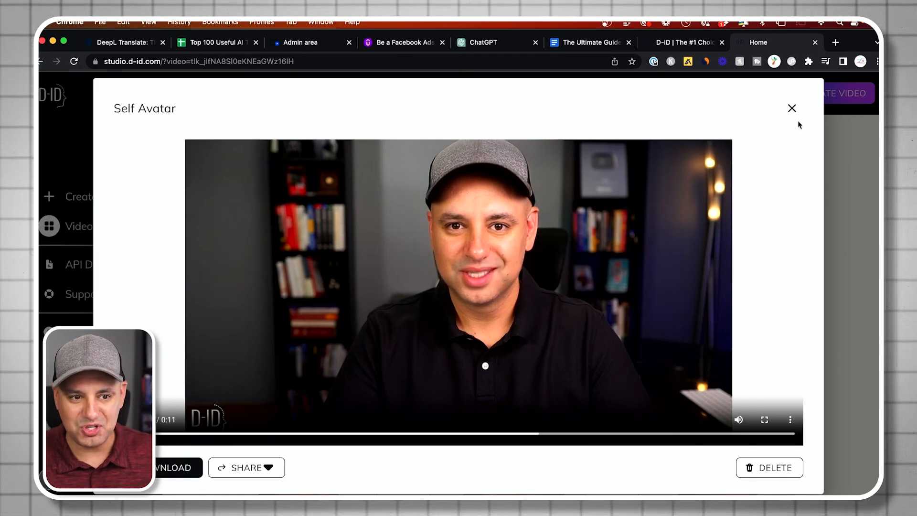
{"action": "left_click", "coordinate": [792, 108]}
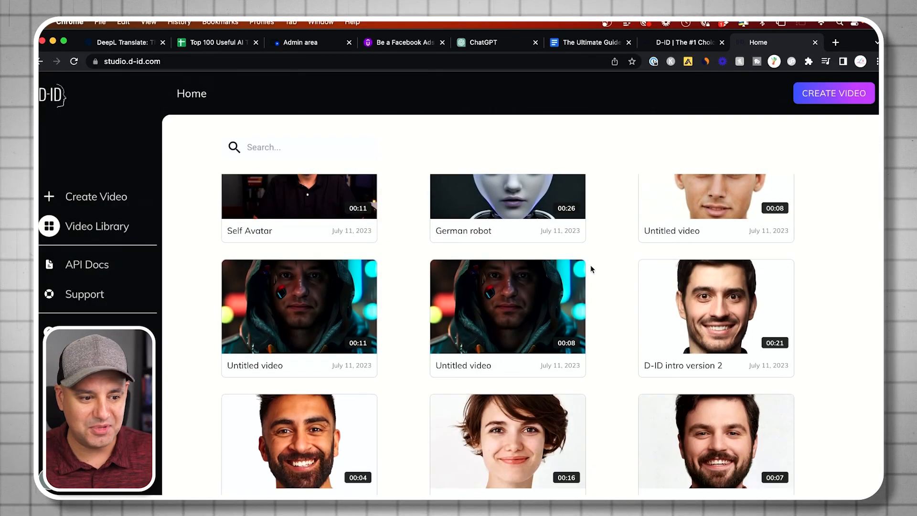
{"action": "left_click", "coordinate": [508, 305]}
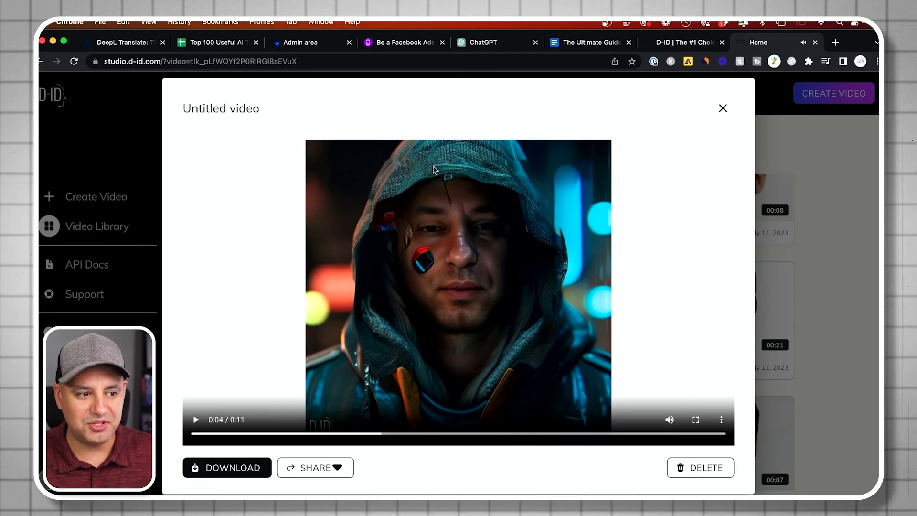
{"action": "mouse_move", "coordinate": [383, 204]}
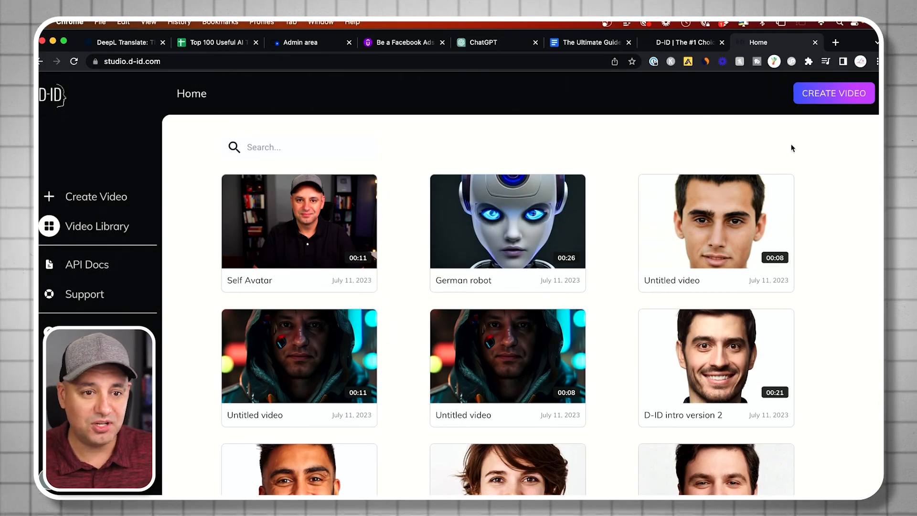
{"action": "left_click", "coordinate": [833, 93]}
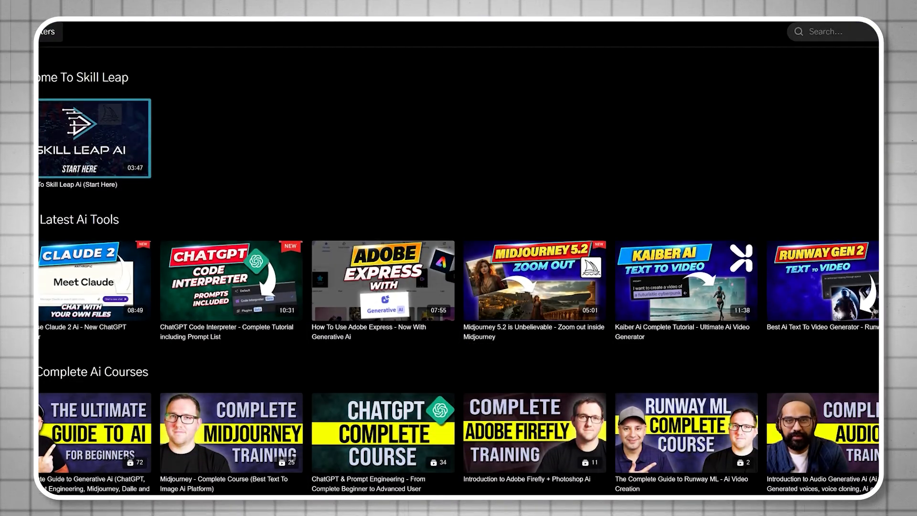
- Scroll through the Generative AI collection's lesson grid on Descript, ChatGPT prompts and more
{"action": "scroll", "scroll_direction": "down", "scroll_amount": 3}
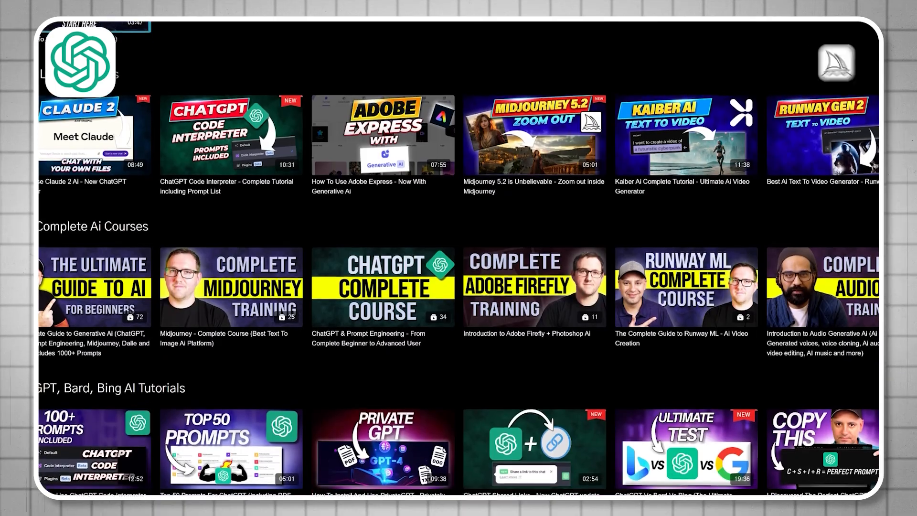
{"action": "scroll", "scroll_direction": "down", "scroll_amount": 3}
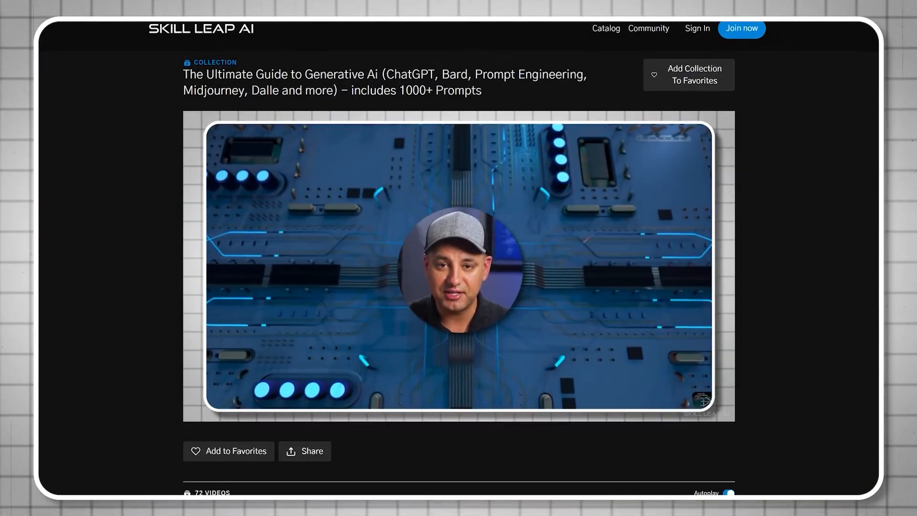
{"action": "scroll", "scroll_direction": "down", "scroll_amount": 3}
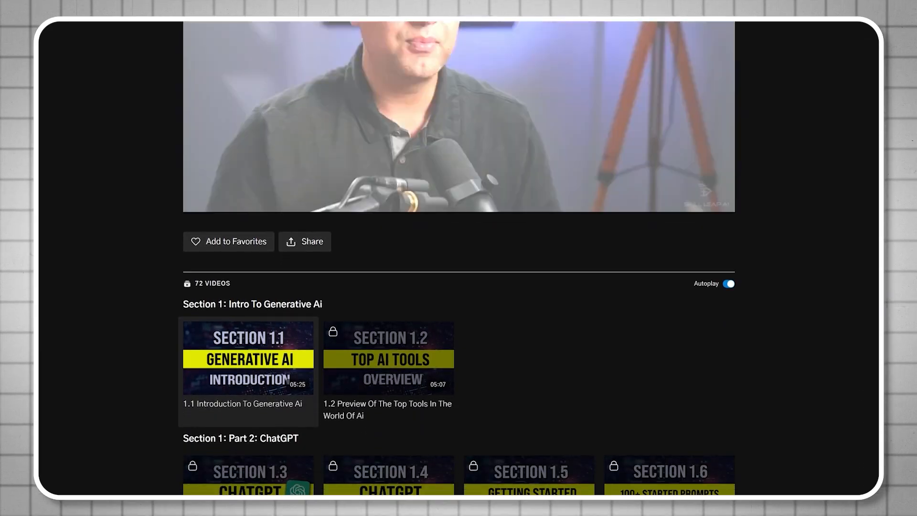
{"action": "scroll", "scroll_direction": "down", "scroll_amount": 3}
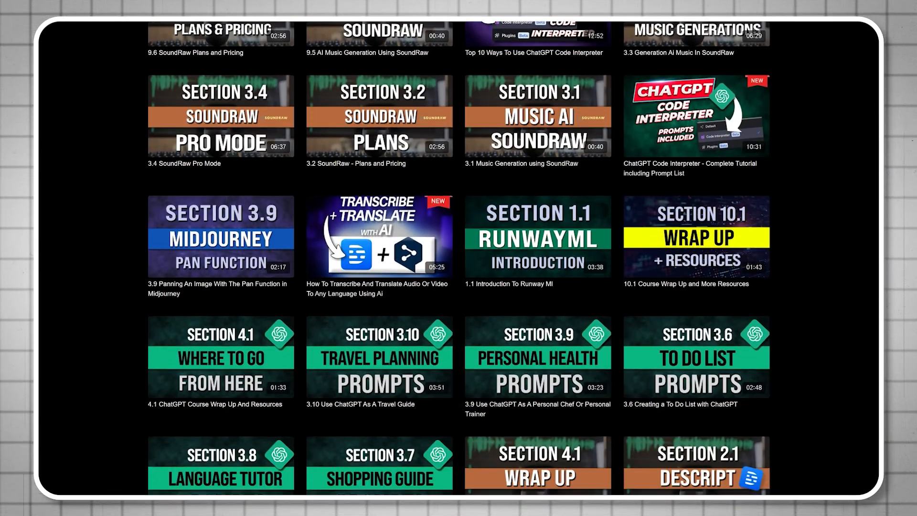
{"action": "scroll", "scroll_direction": "down", "scroll_amount": 3}
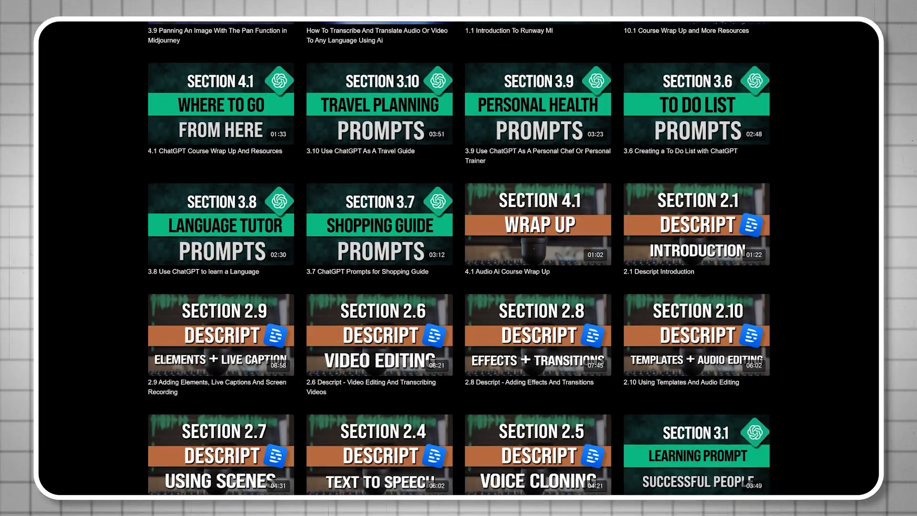
{"action": "scroll", "scroll_direction": "down", "scroll_amount": 3}
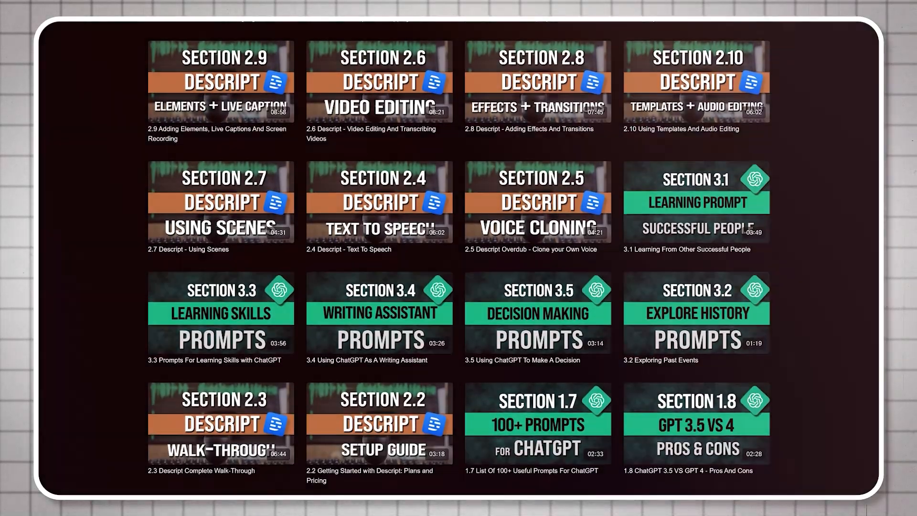